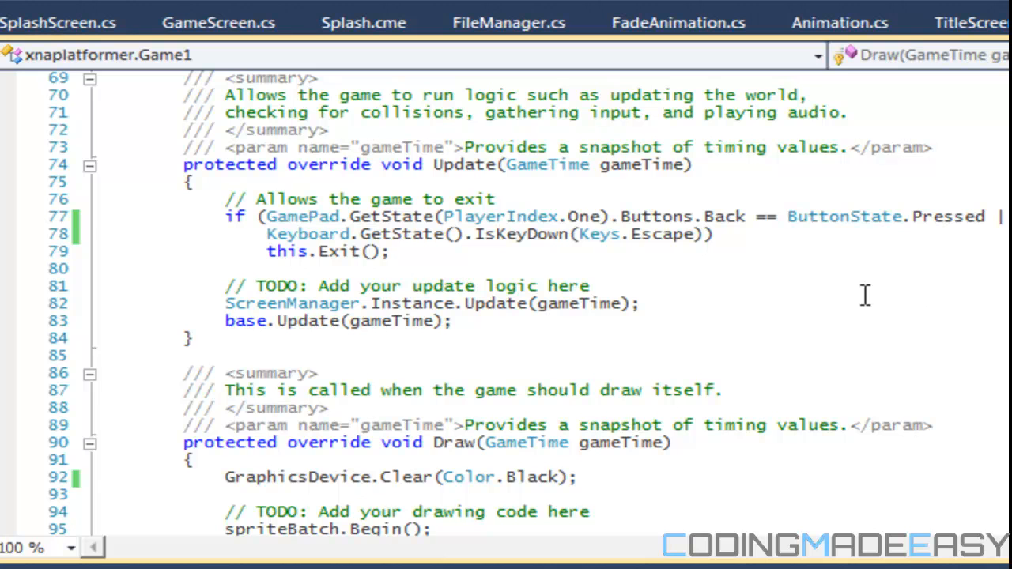
- Review Game1.cs and GameScreen.cs, then add a new InputManager.cs class to the project
click(218, 22)
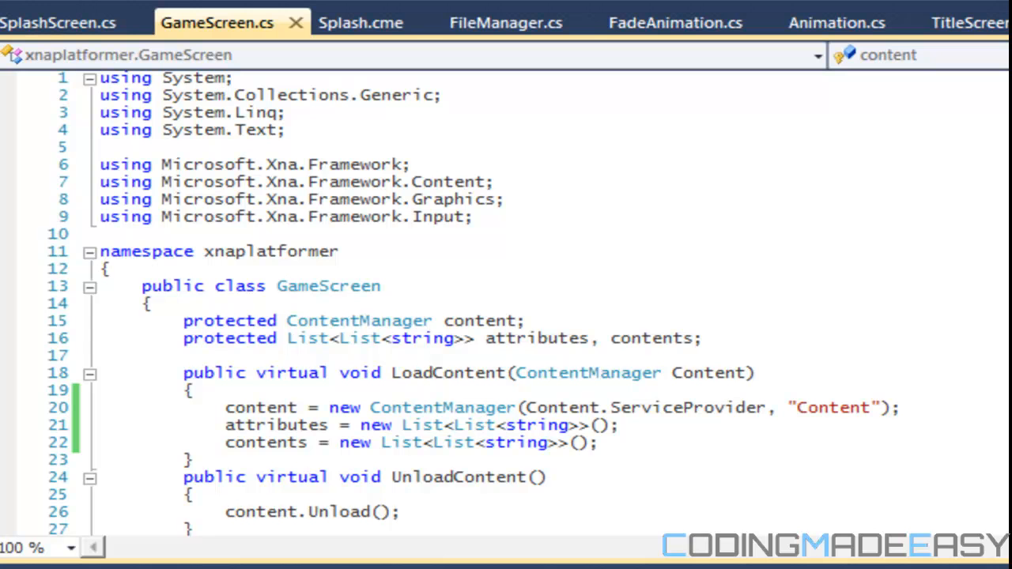
double_click(688, 409)
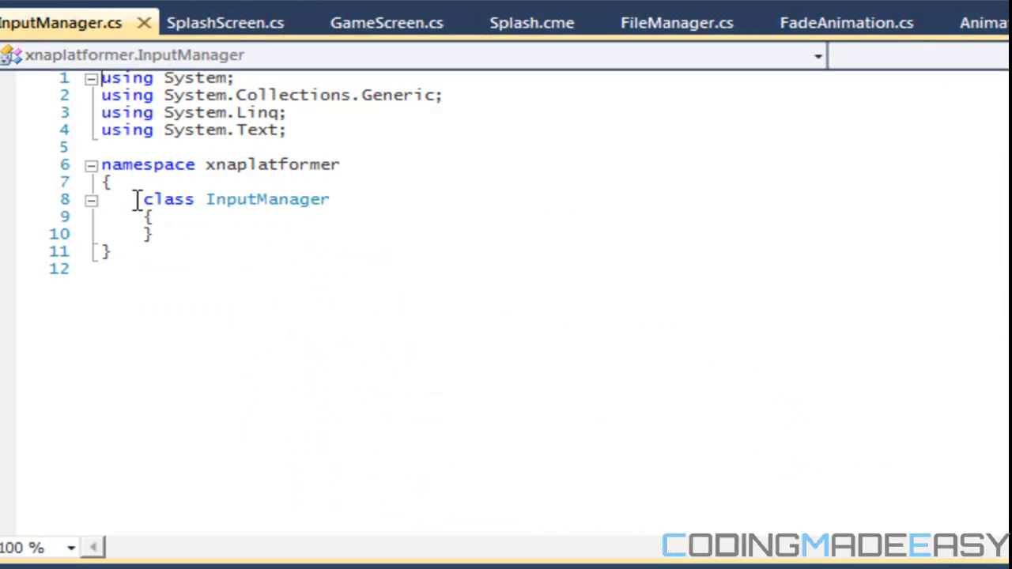
- Declare the InputManager class public and open a blank line inside its body
text(public)
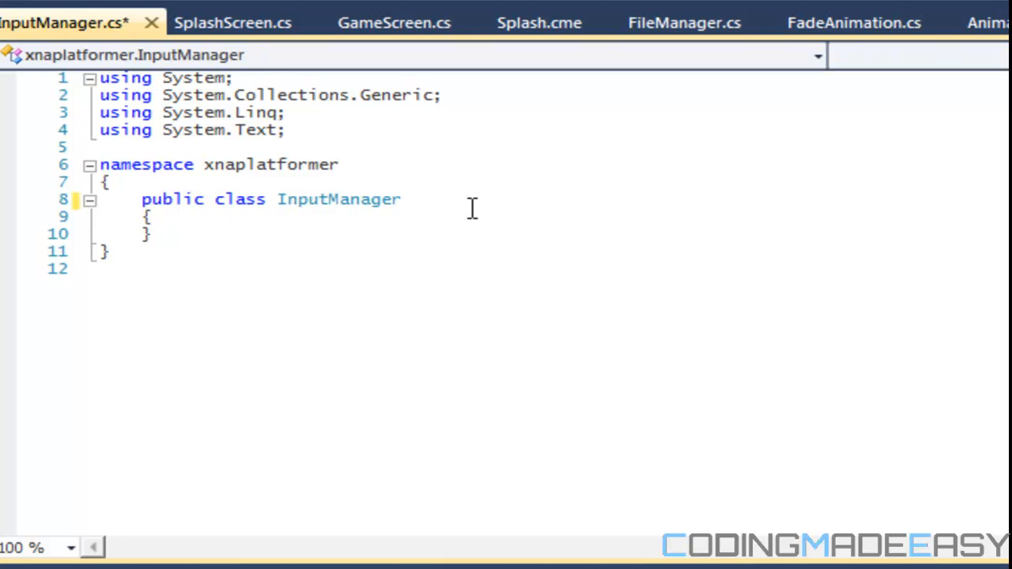
double_click(338, 200)
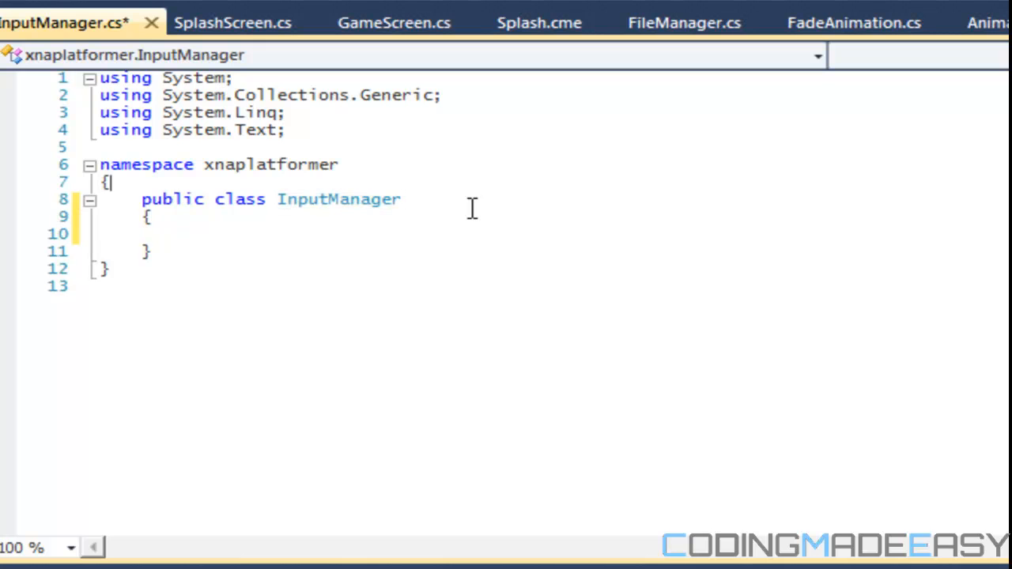
- Add 'using Microsoft.Xna.Framework.Input;' below the existing using directives and save
click(288, 130)
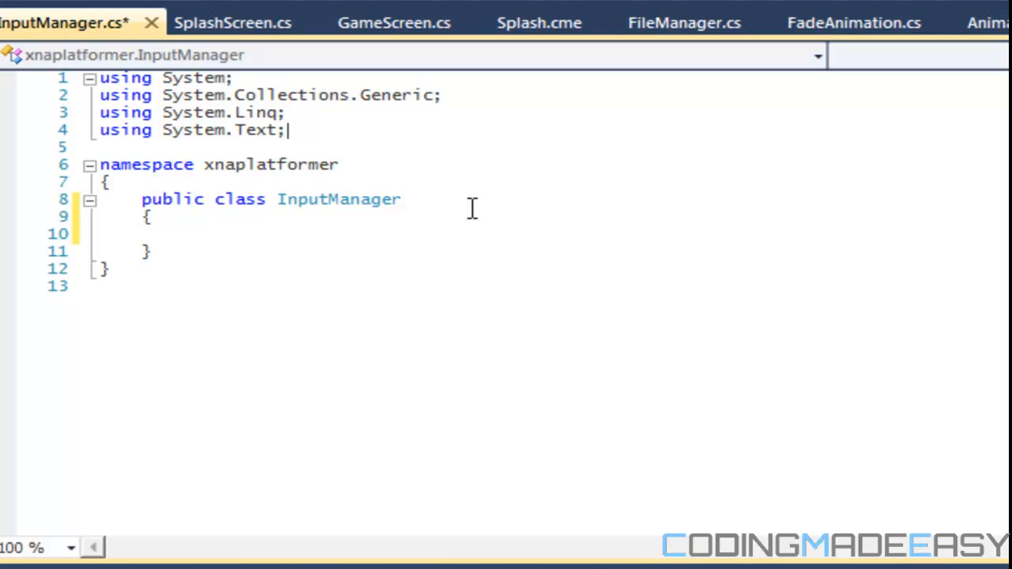
text(using MI)
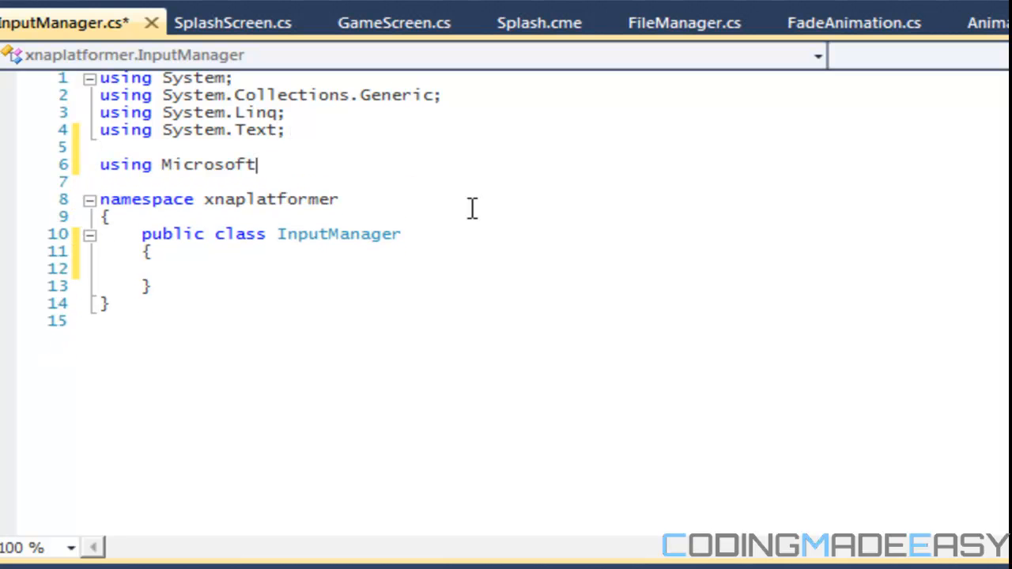
text(.Xna.)
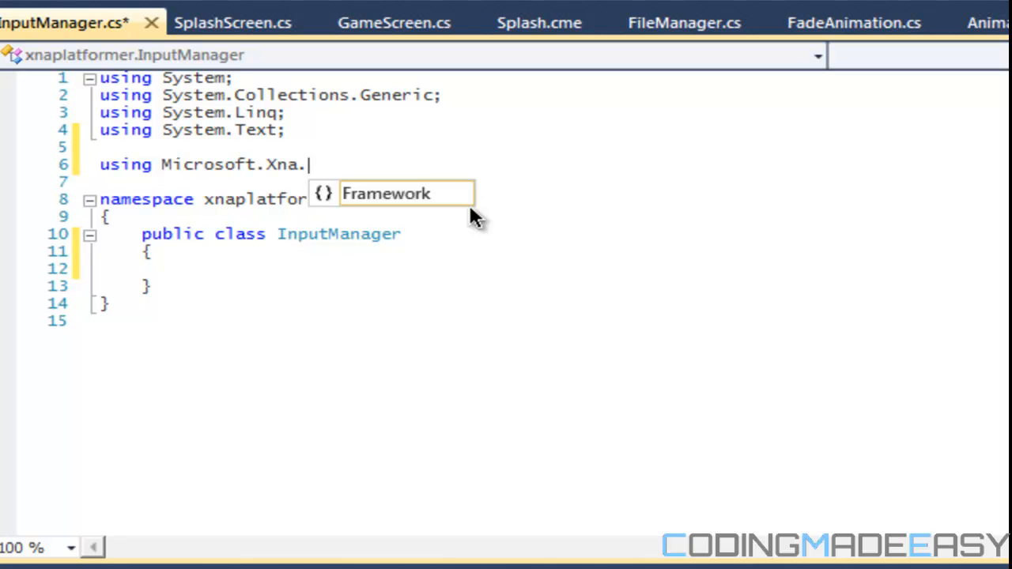
text(Framework.Input;)
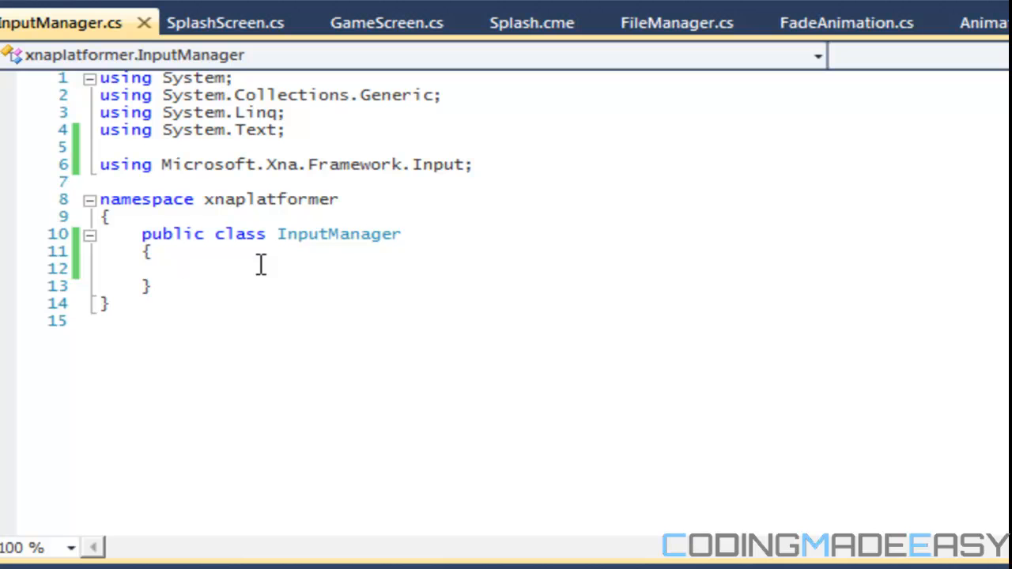
- Declare KeyboardState fields prevKeyState and keyState inside InputManager
click(183, 269)
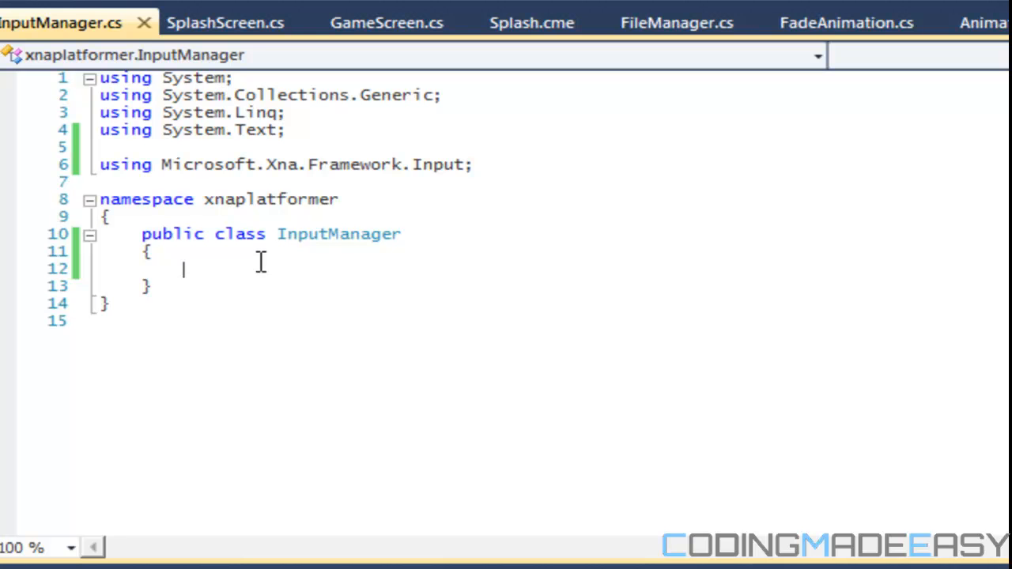
text(KeyboardState prev)
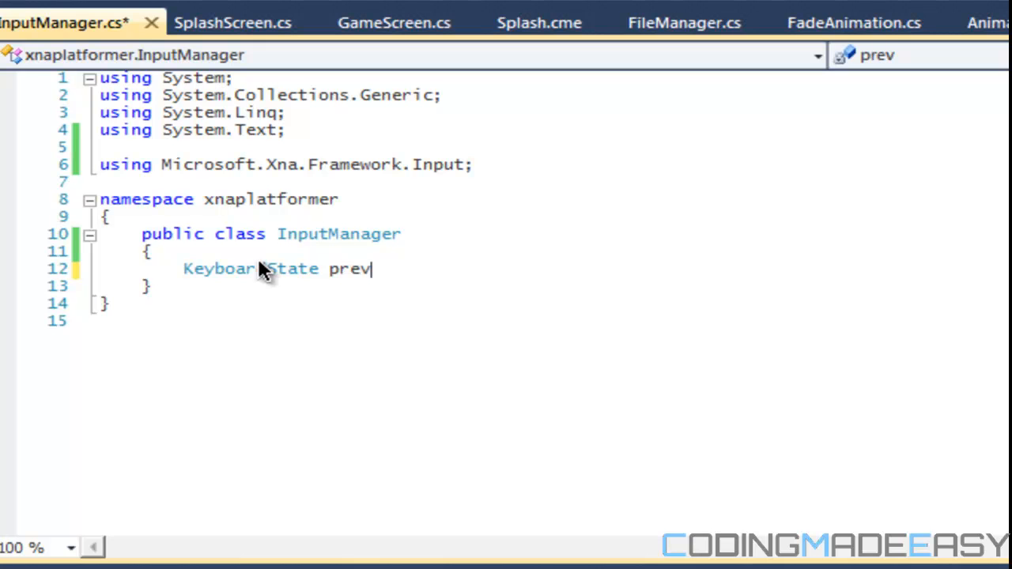
text(KeyState;)
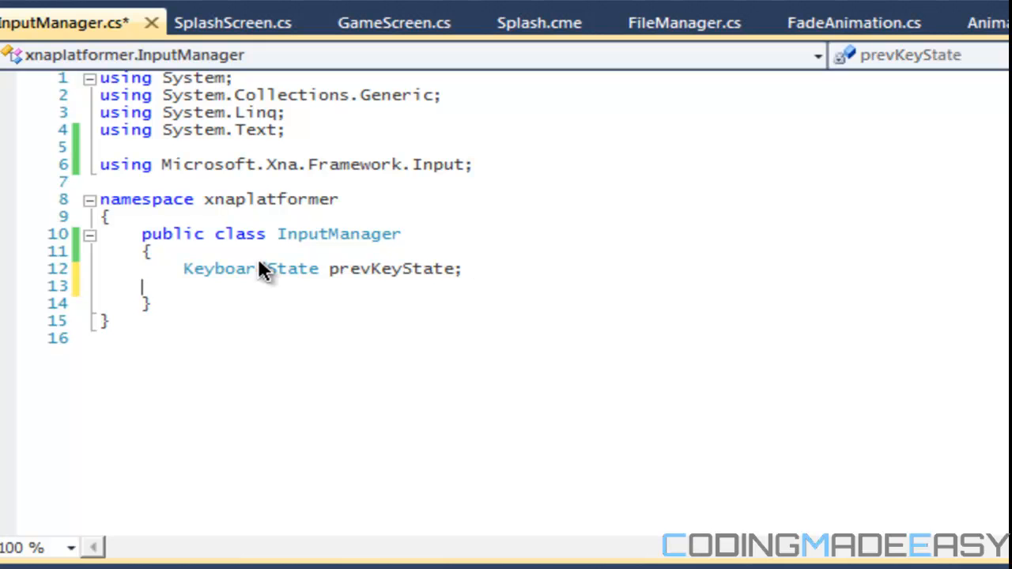
text(, ku)
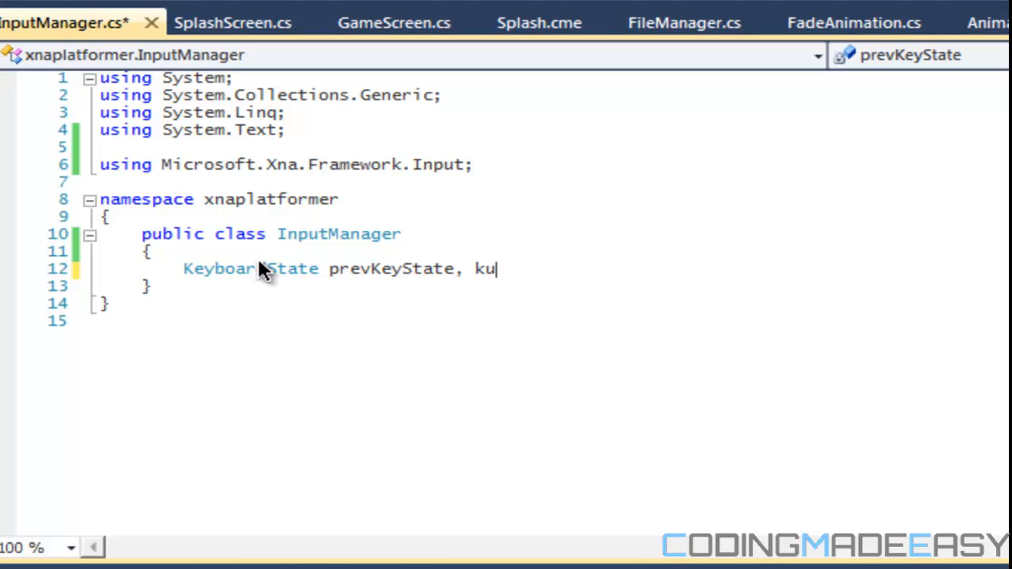
text(eyState;)
text(public KeyboardState Pr)
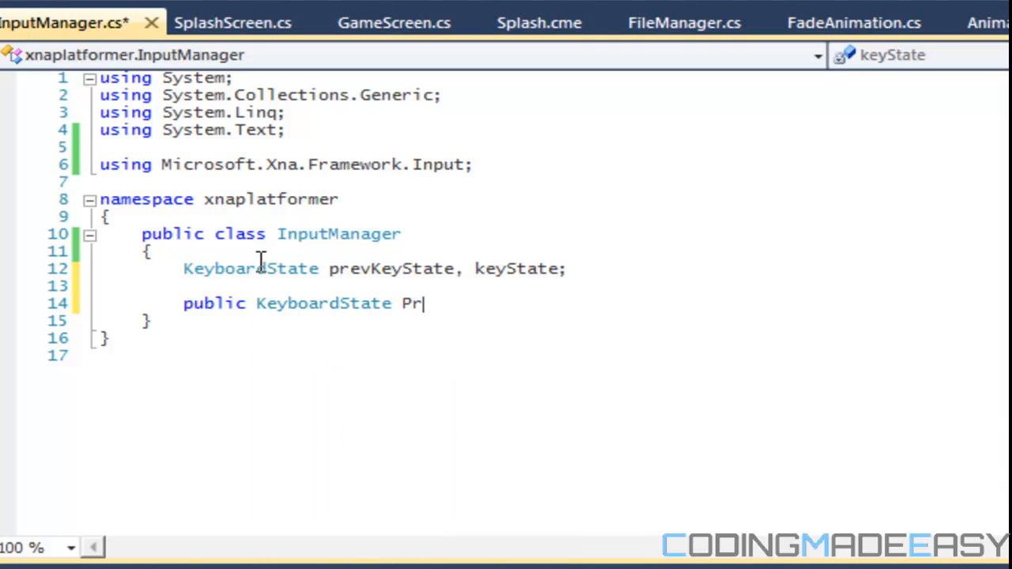
- Write public PrevKeyState and KeyState properties with get and set accessors
text(evKeyState)
text(get { )
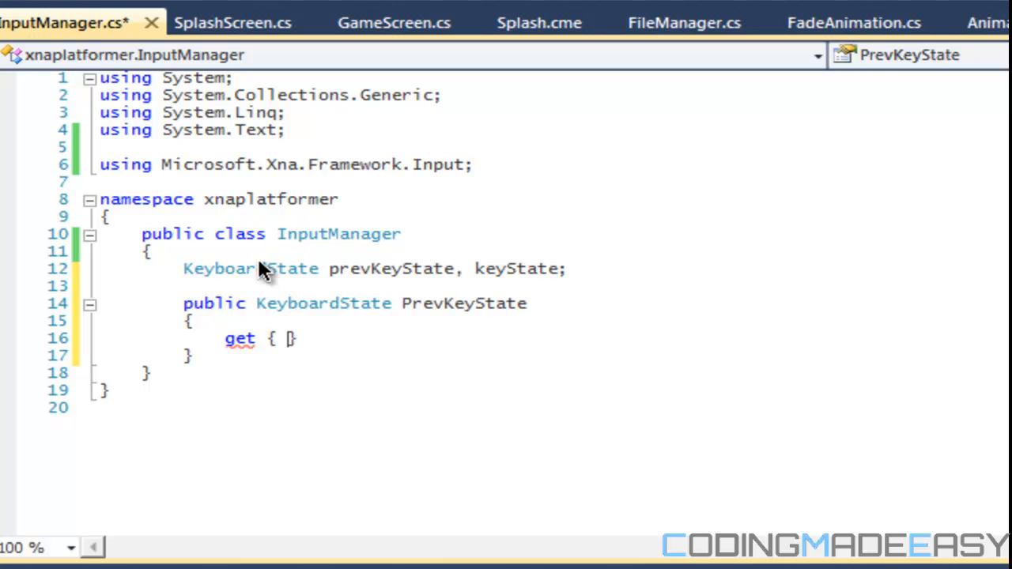
text(return prevKeyState;)
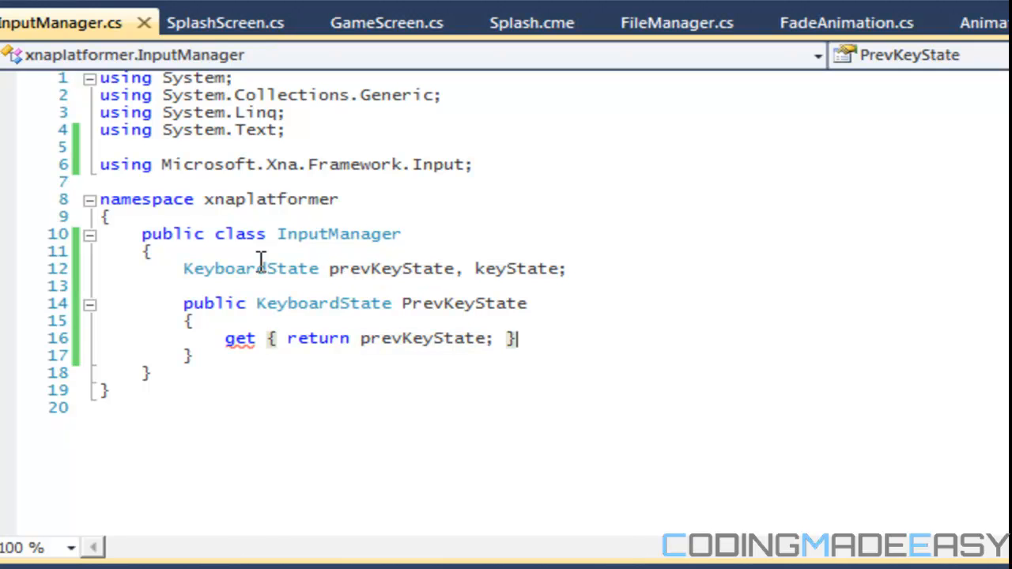
text(set { pr)
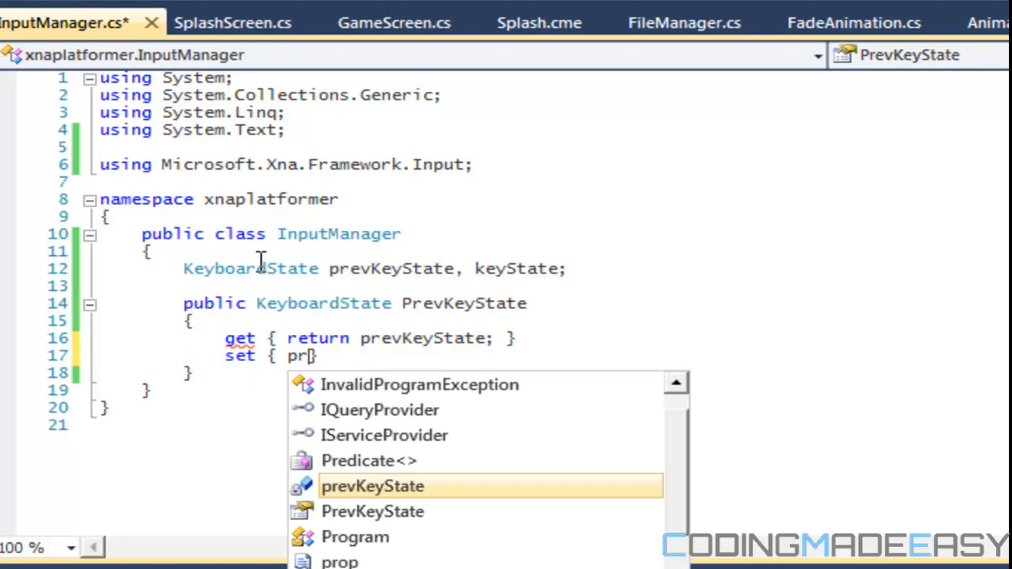
text(ve)
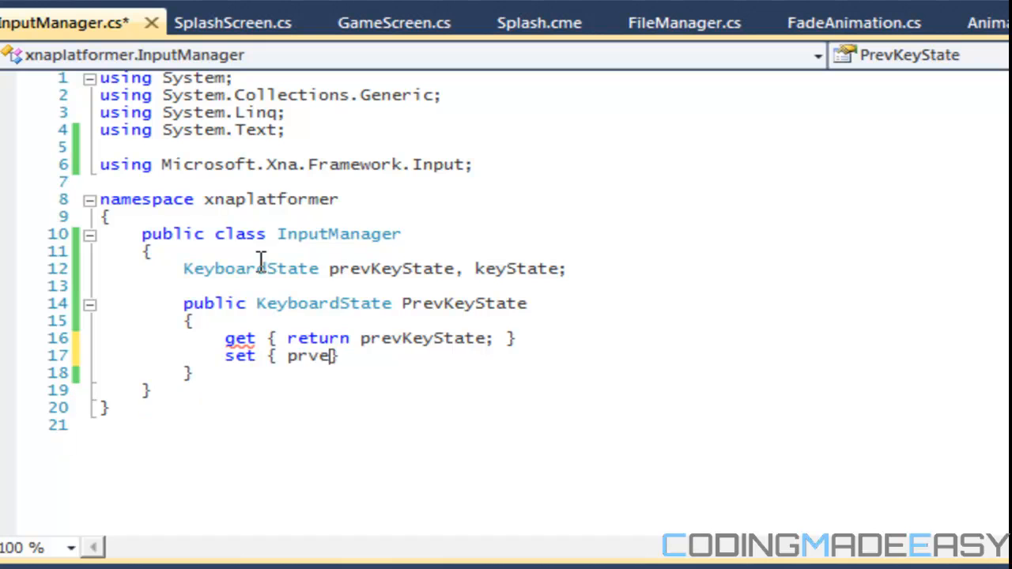
text(e)
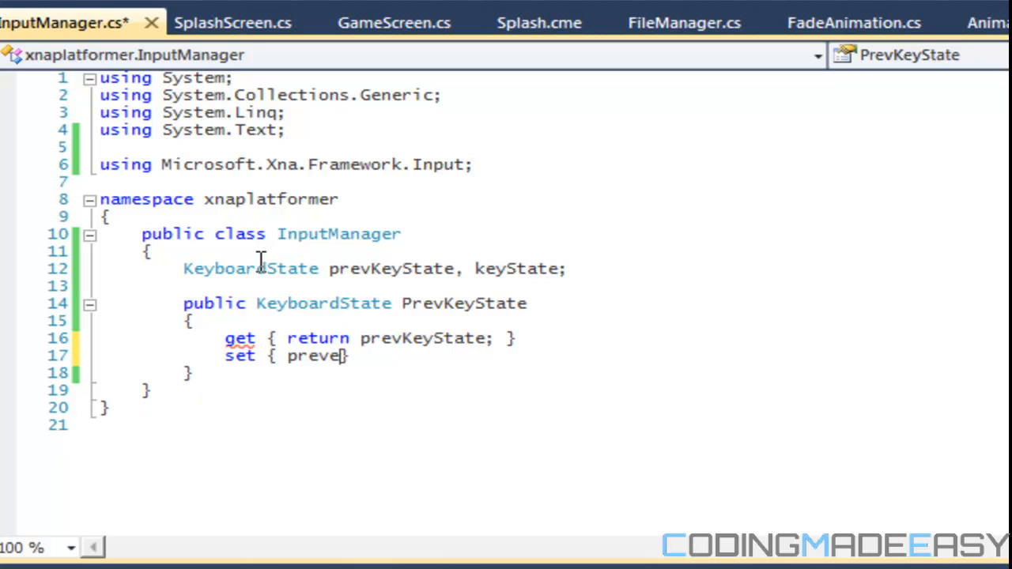
text(KeyS)
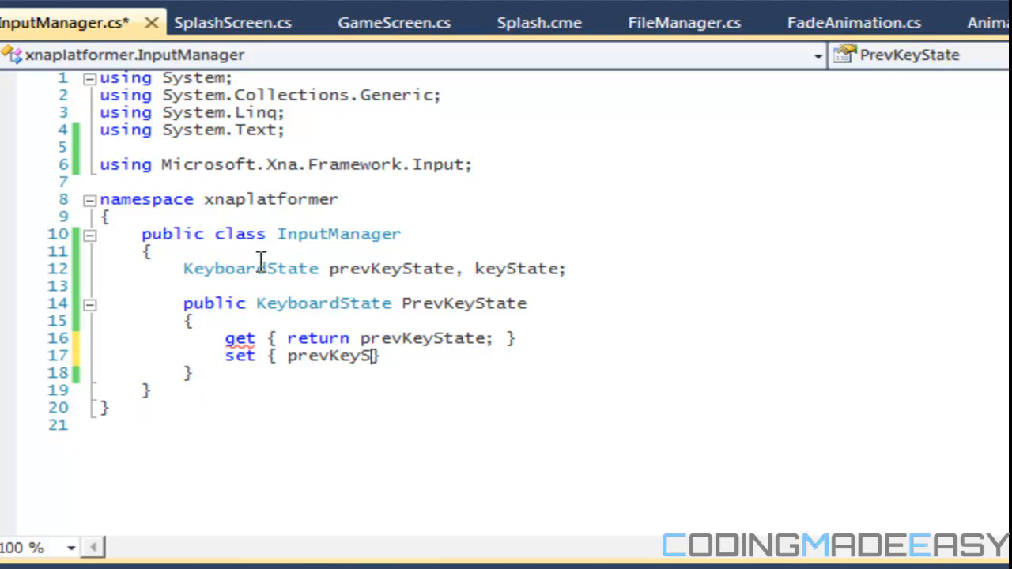
text(= value;)
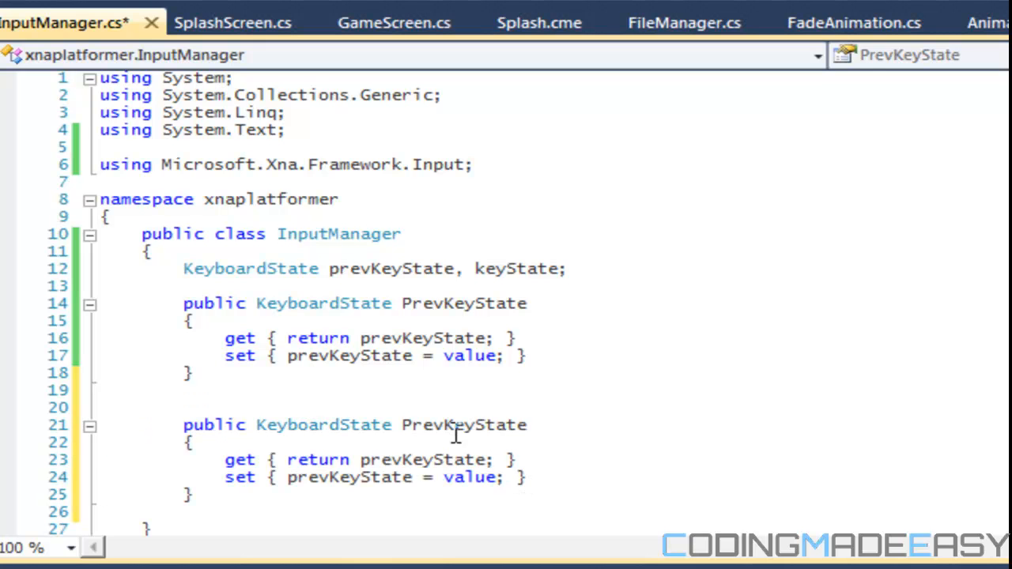
text(KeyState)
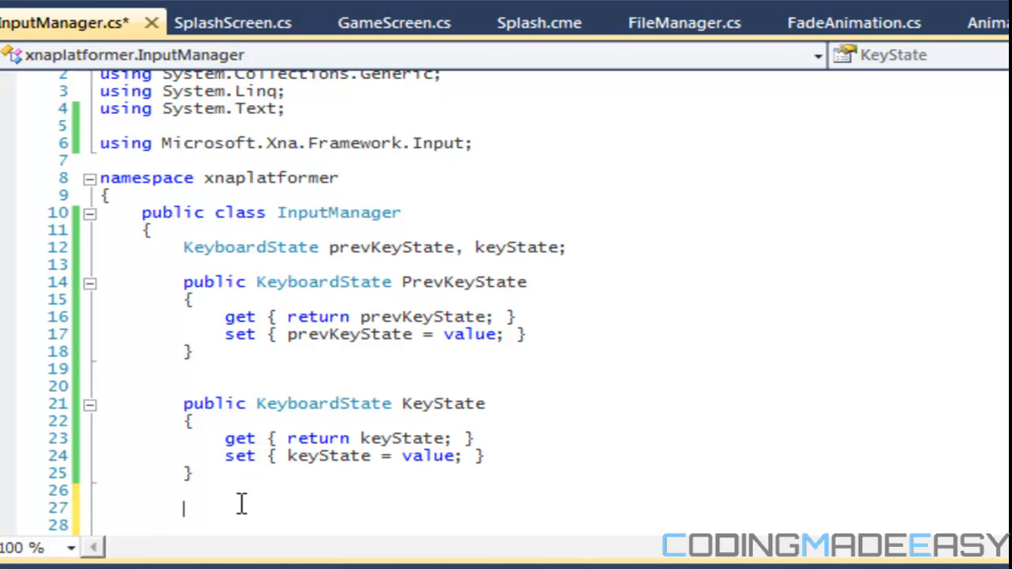
- Stub out an empty public void KeyPressed(Keys key) method
text(public)
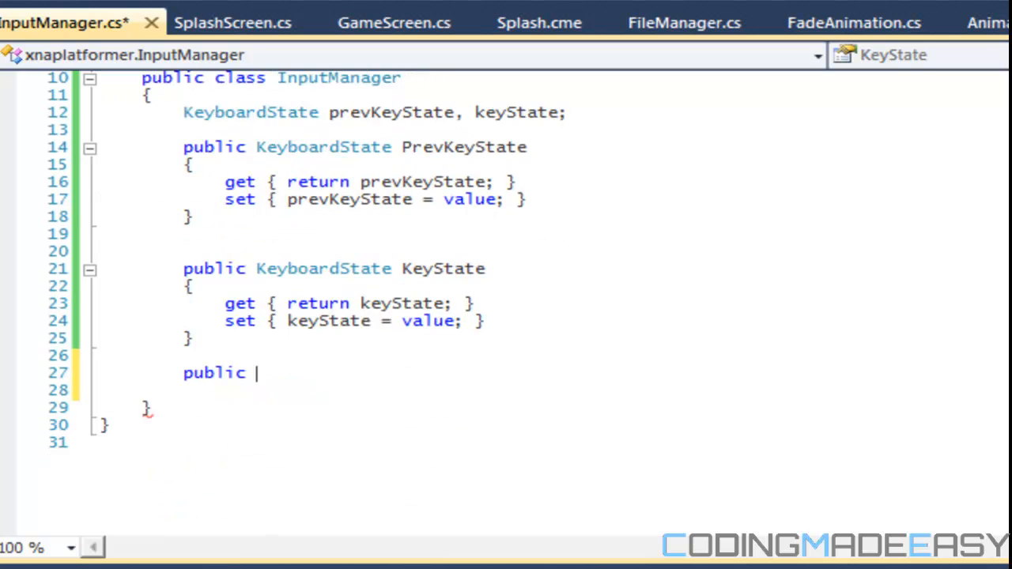
text(void KeyS)
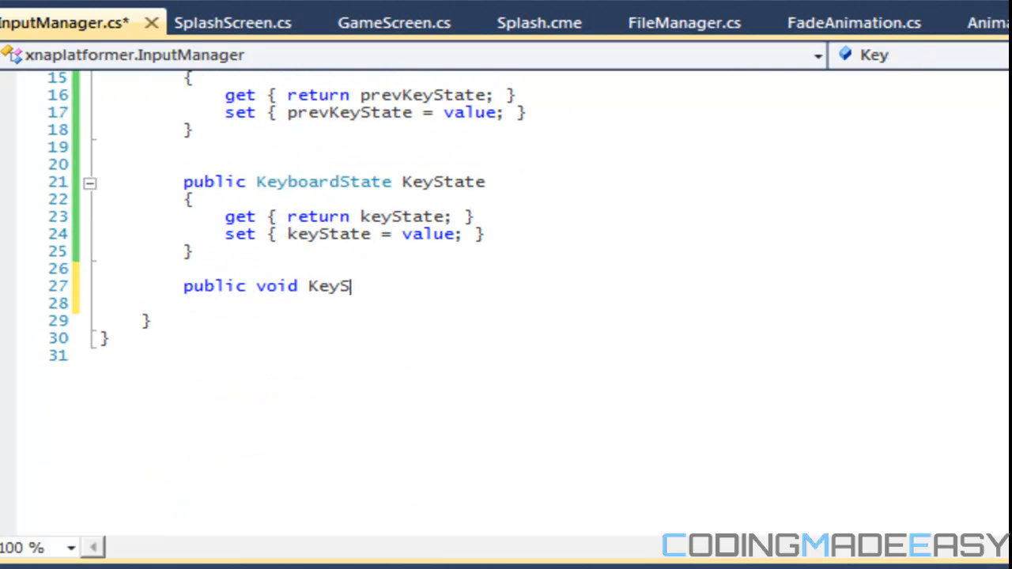
text(ressed()
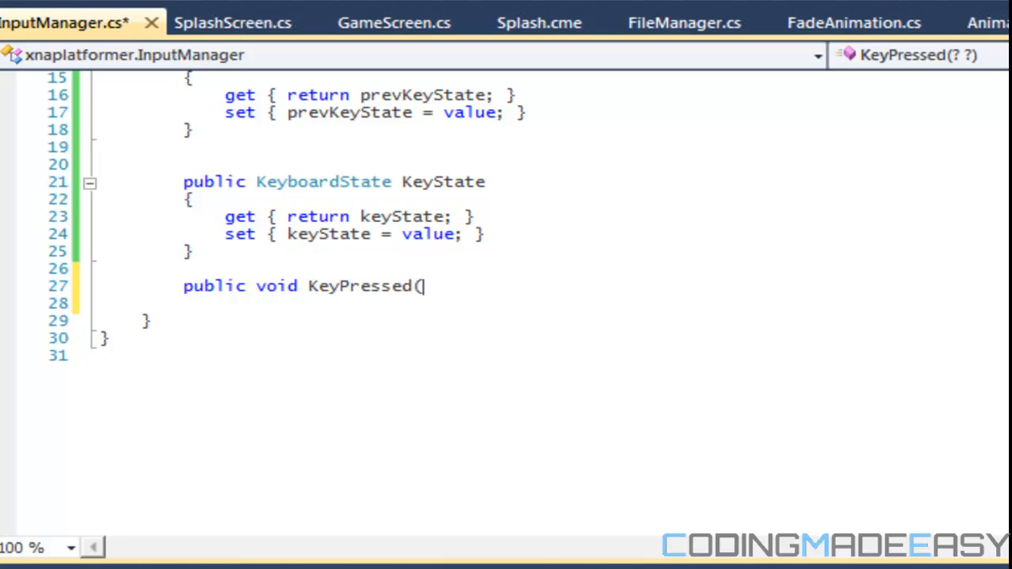
text(Keys)
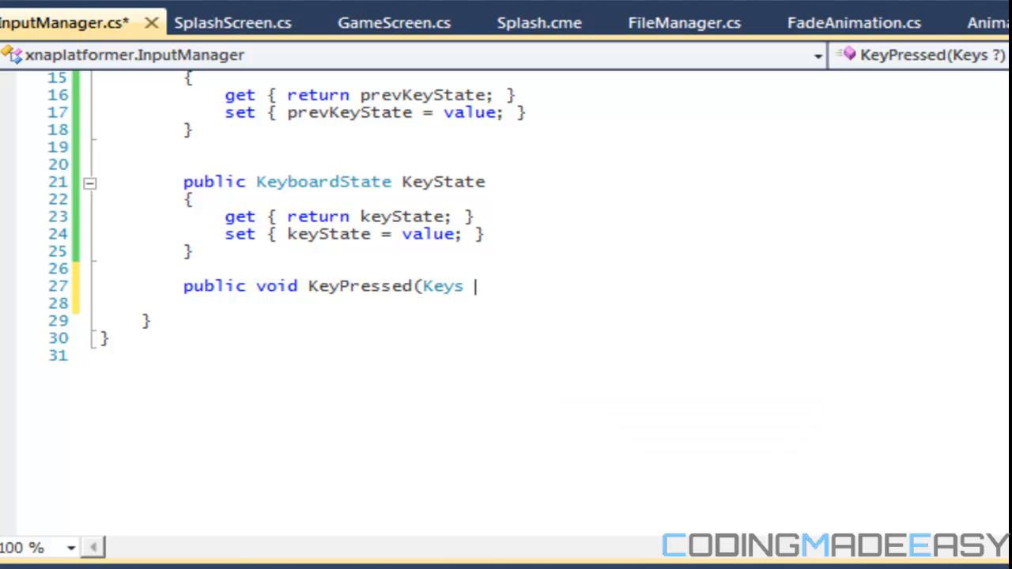
text(key))
text(public v)
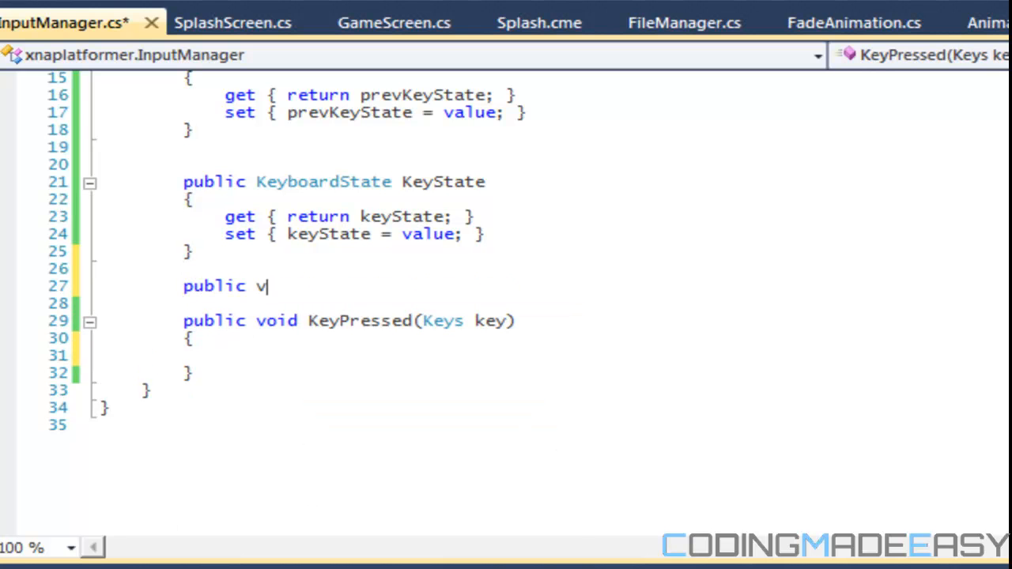
- Write Update() storing keyState into prevKeyState and reading Keyboard.GetState()
text(oid Update())
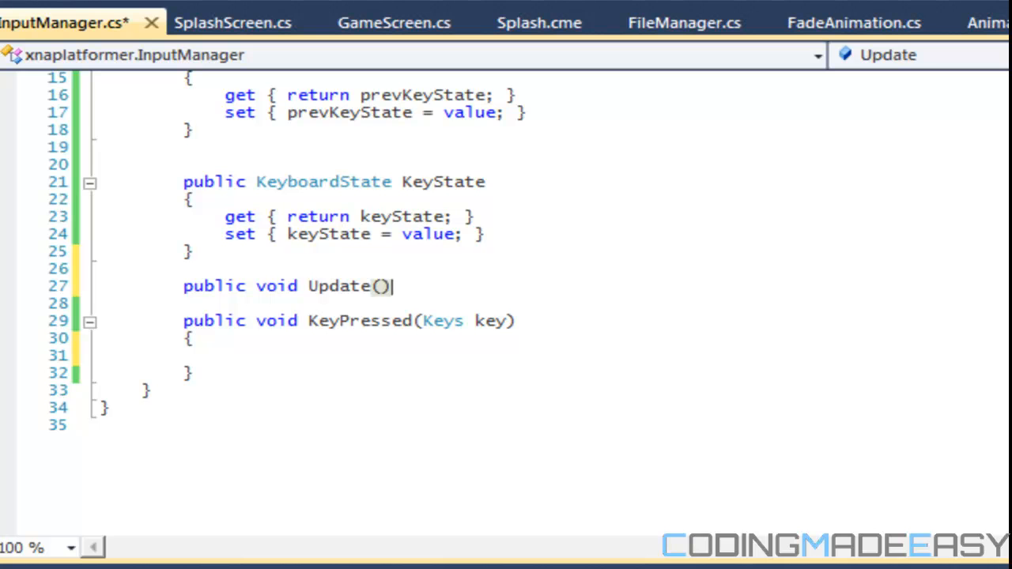
text(prevKeyState)
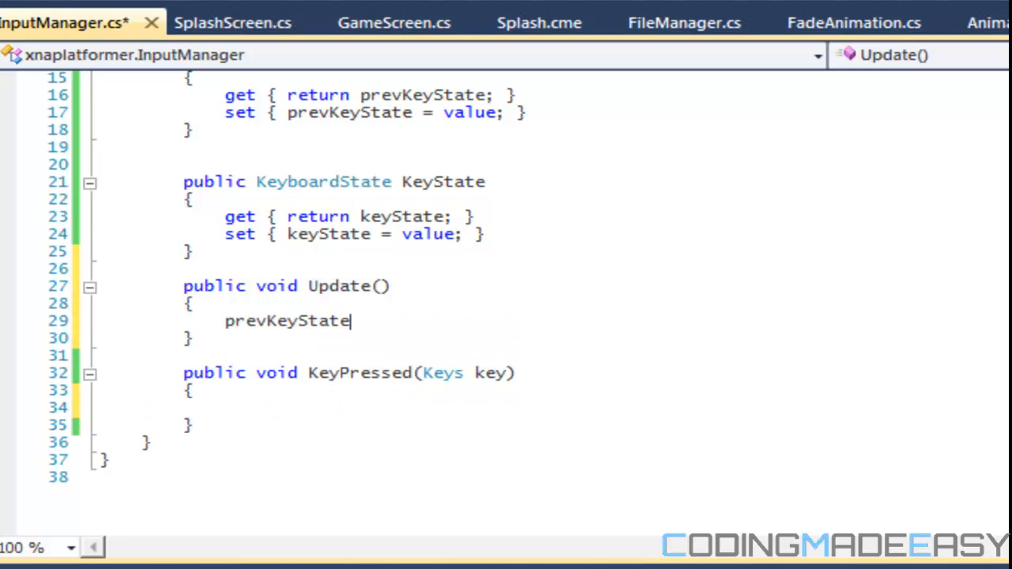
text(= keyState;)
text(keyState =)
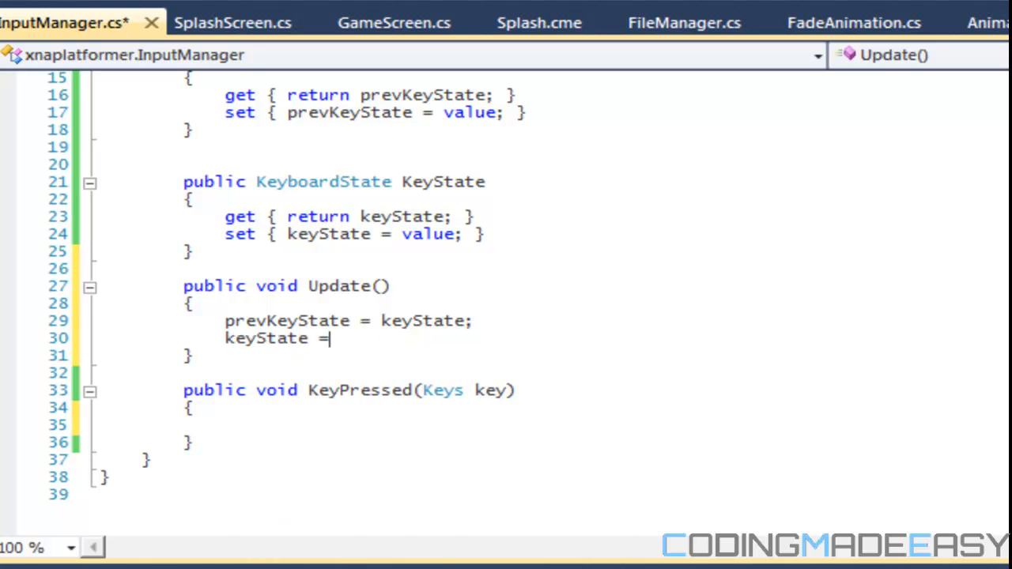
text(KeyboardSt)
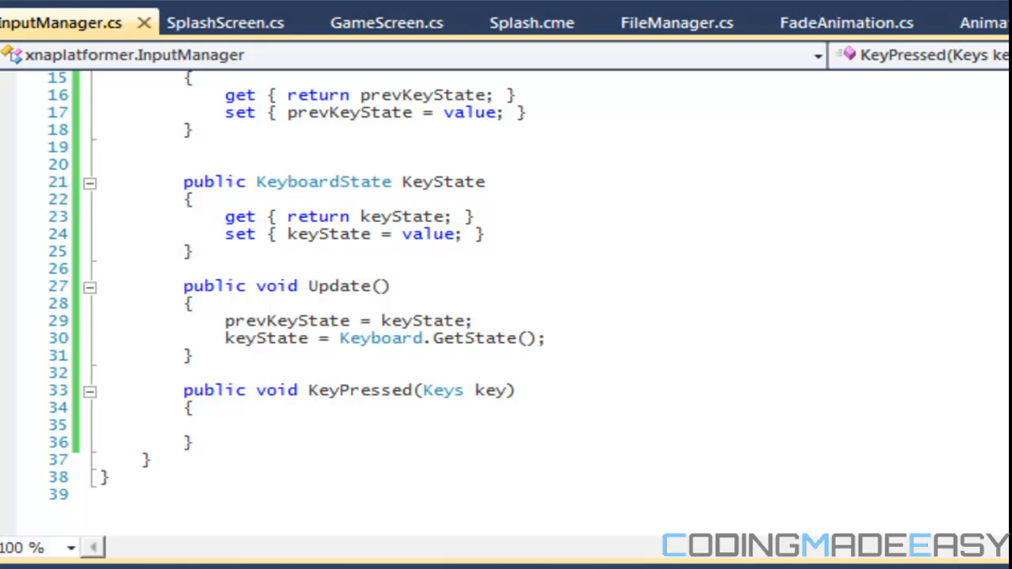
- Make KeyPressed a bool returning true when keyState.IsKeyDown and prevKeyState.IsKeyUp, else false
text(if)
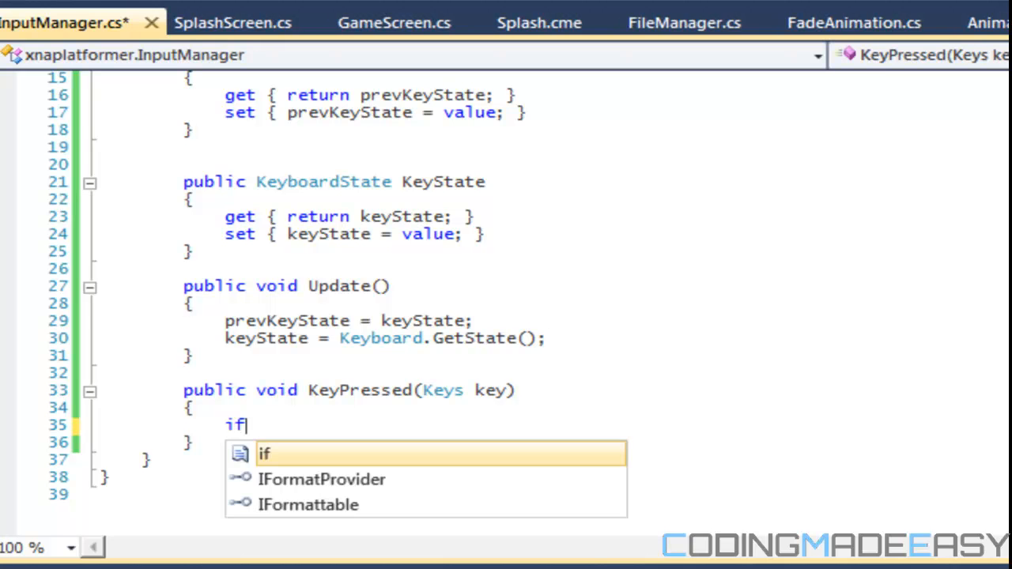
text(()
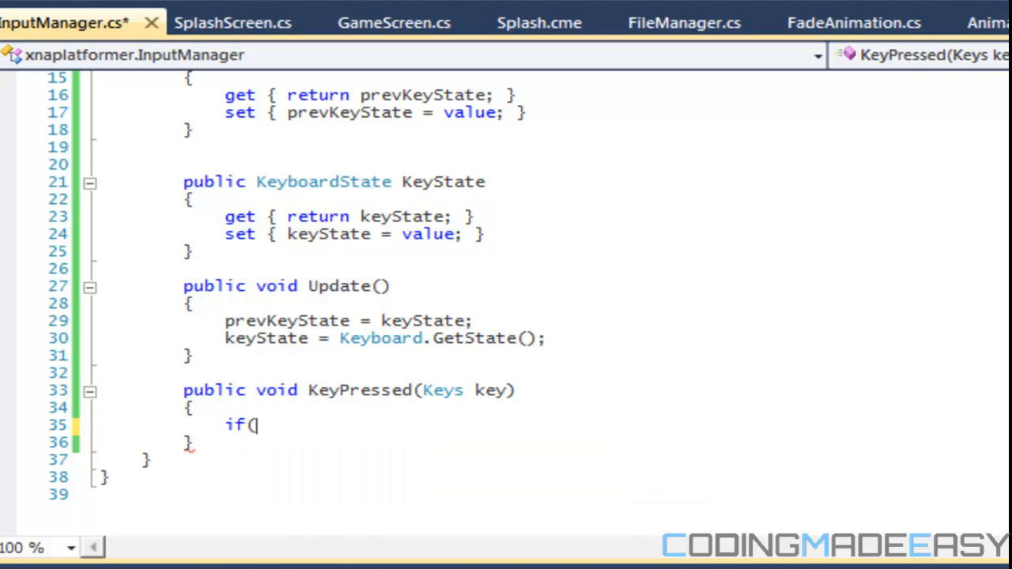
text(keyState)
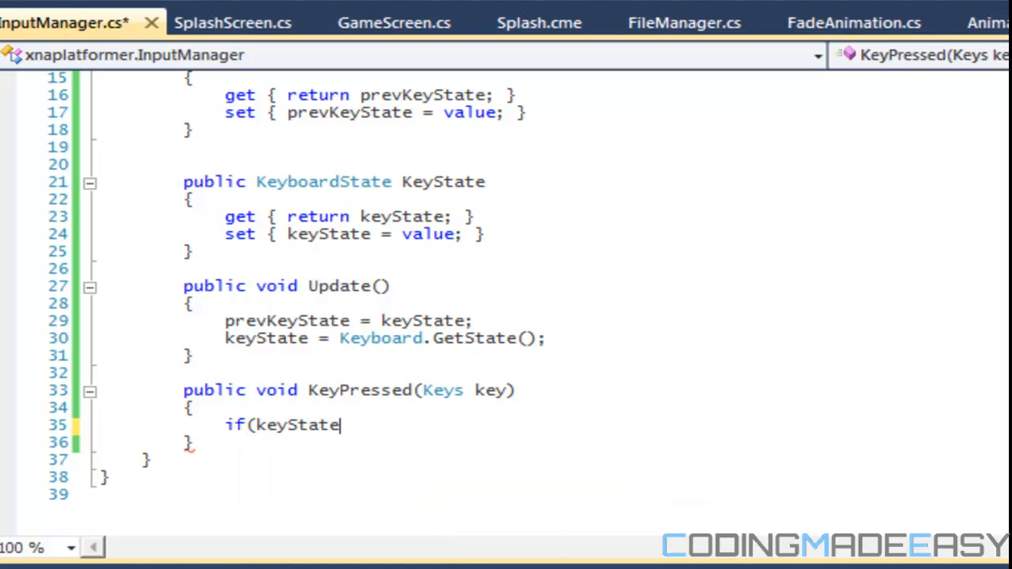
text(.IsKeyDown(key) &&)
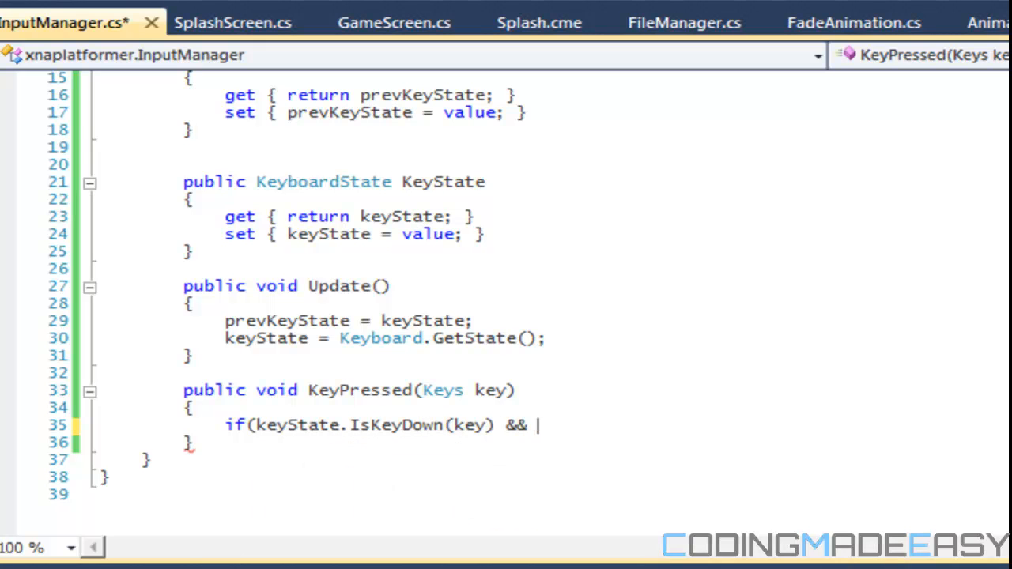
text(prevKeyState.Is)
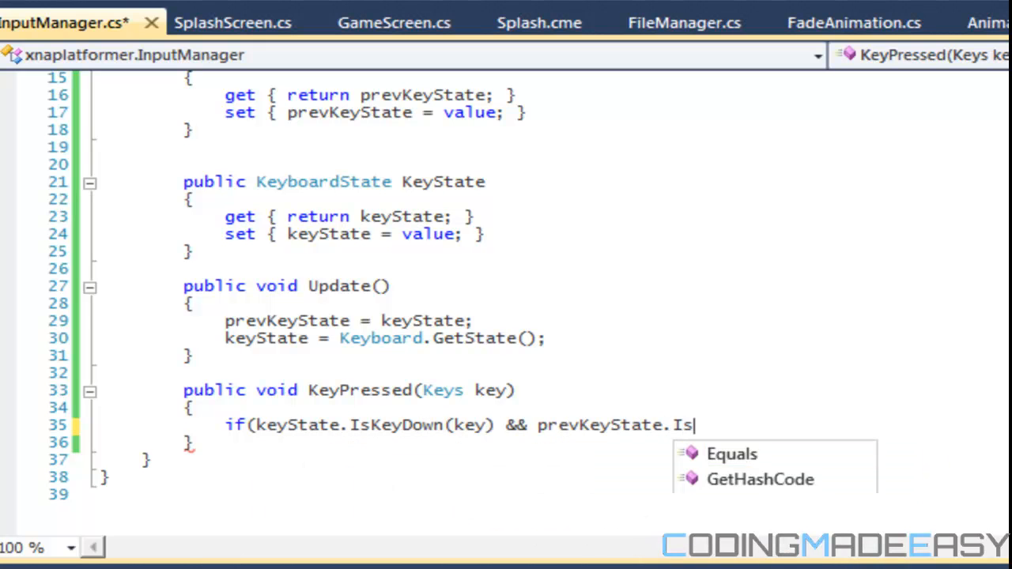
text(KeyUp*)
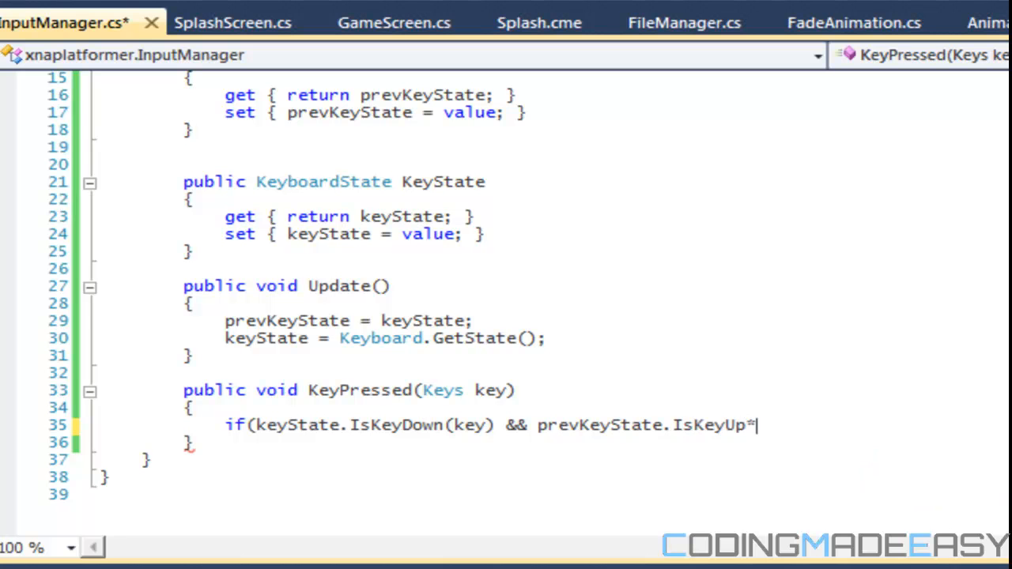
text((key)
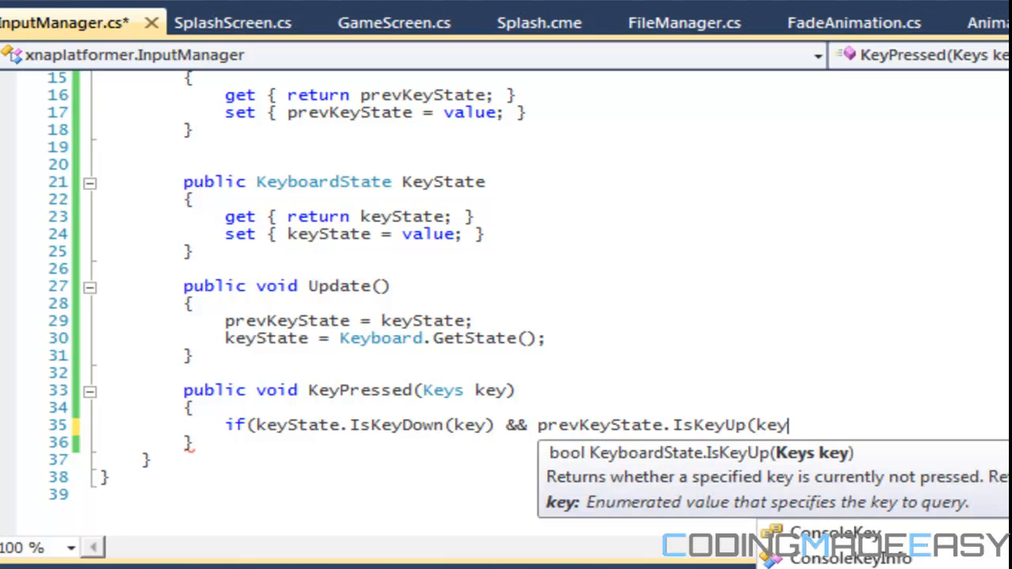
text(return true;)
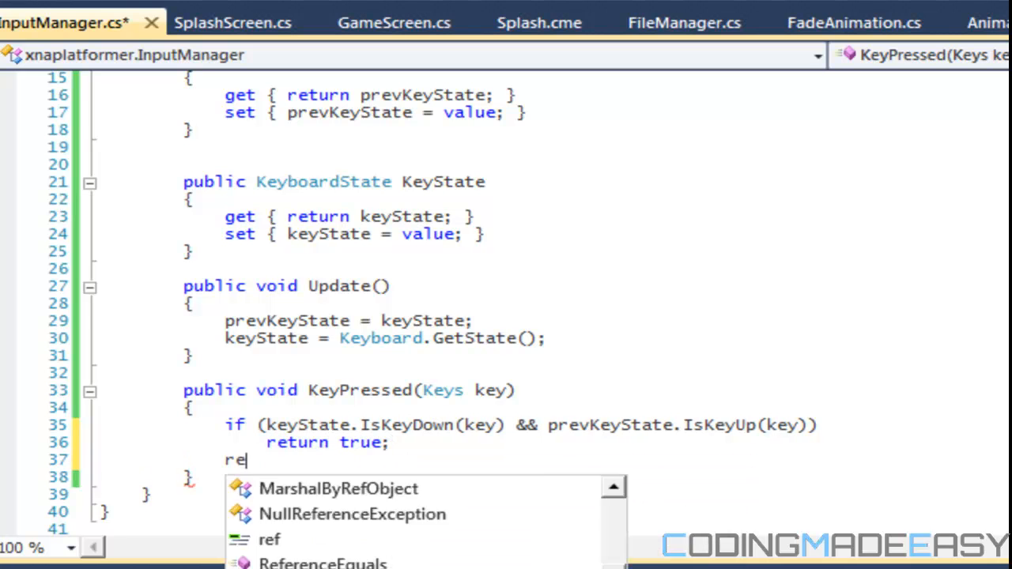
text(turn false;)
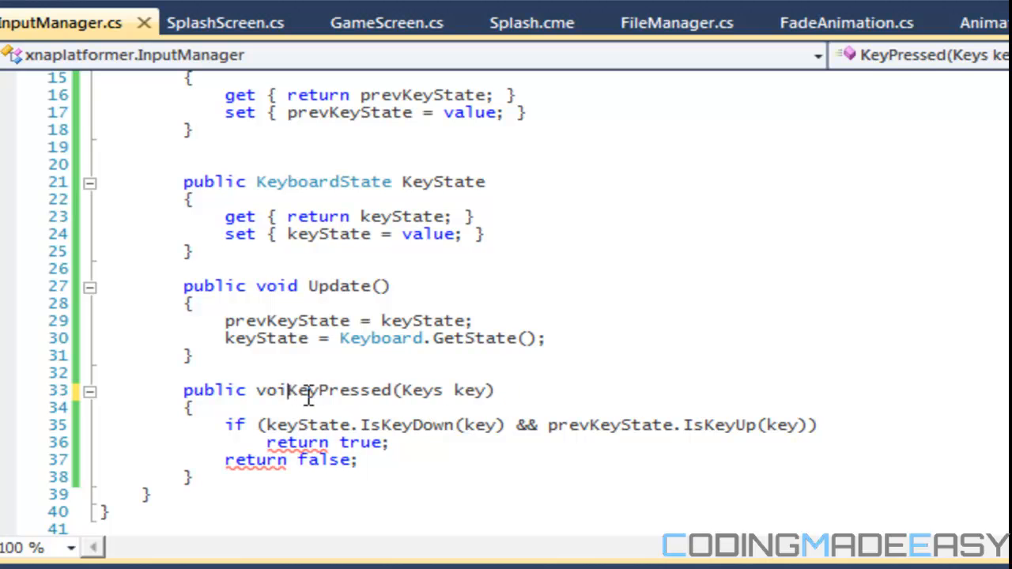
text(bool)
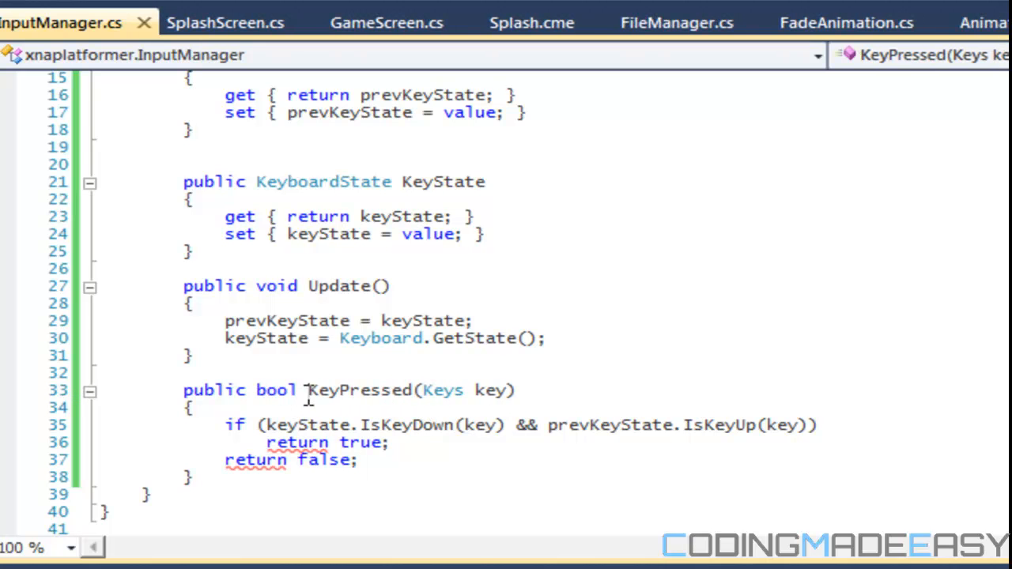
double_click(357, 389)
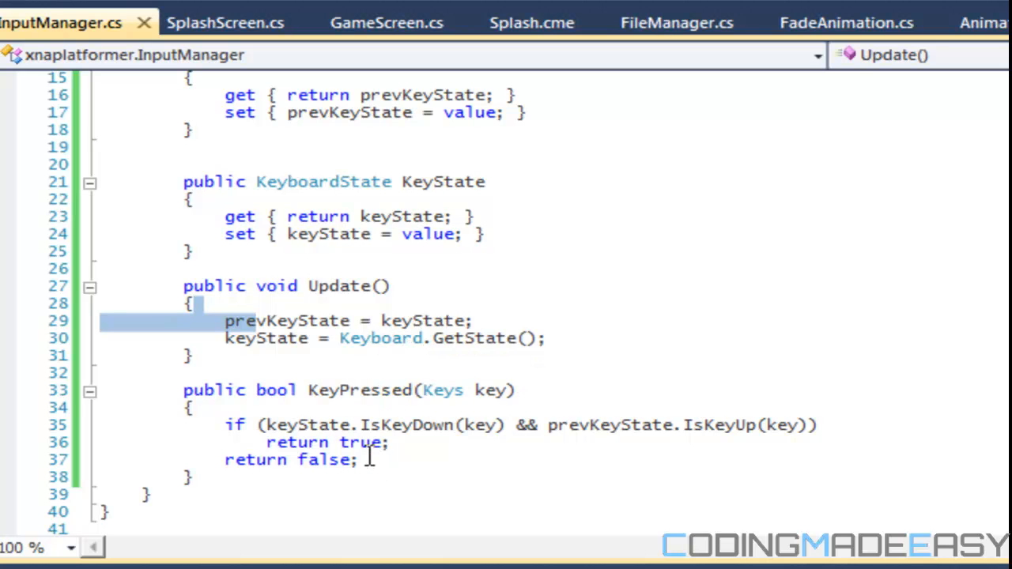
mouse_move(245, 327)
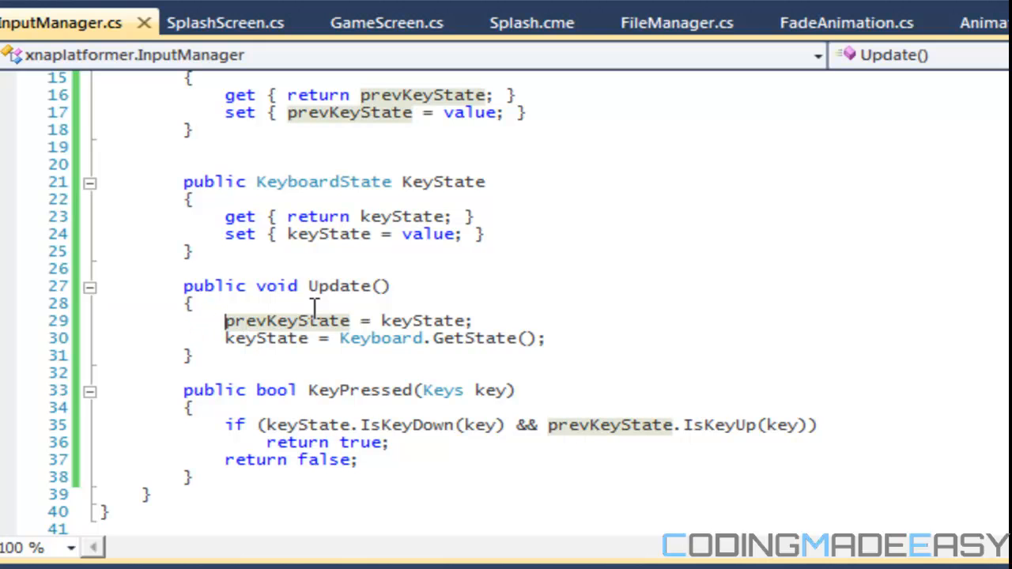
mouse_move(547, 481)
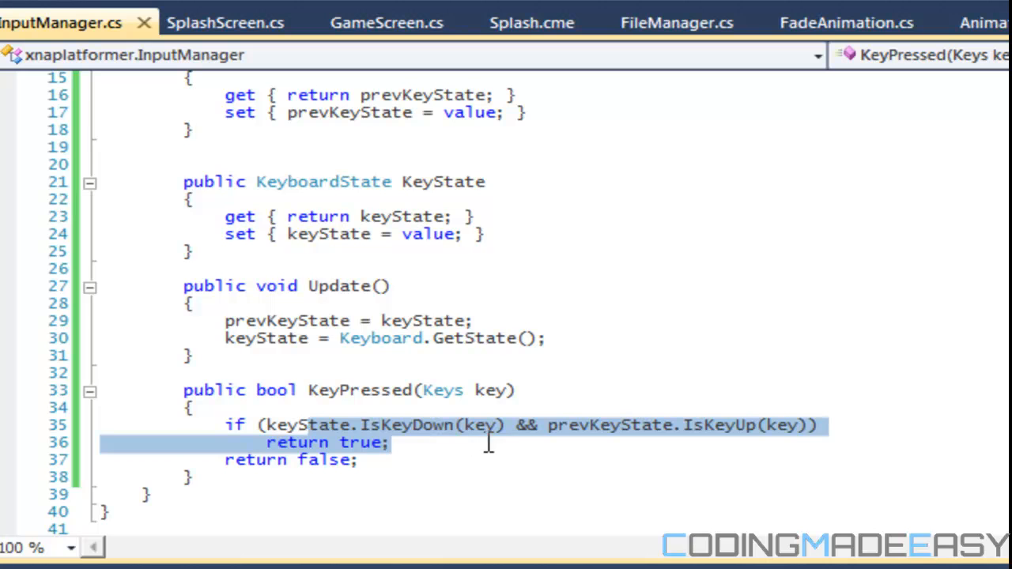
- Add blank lines after KeyPressed's closing brace for the next method
click(756, 424)
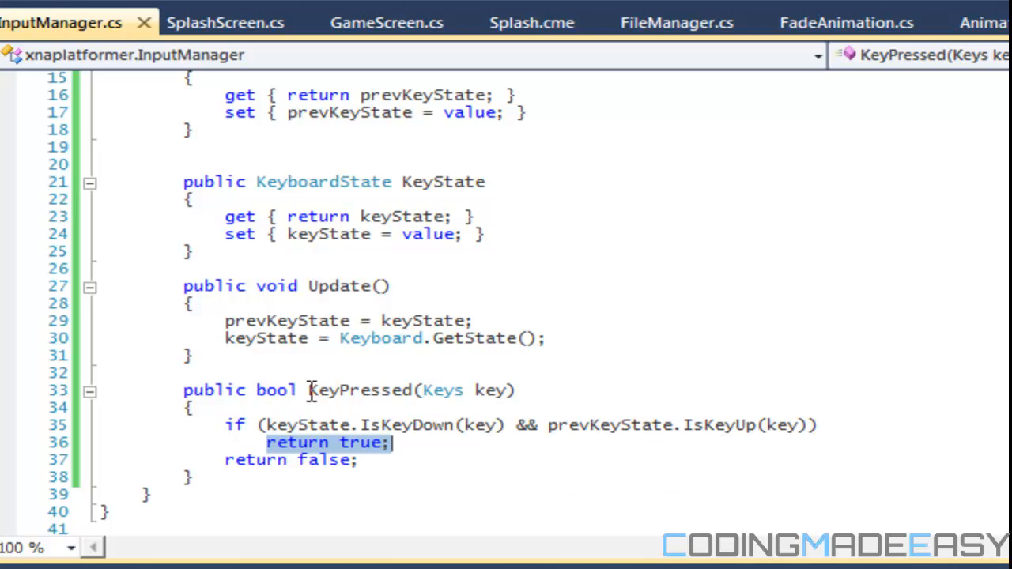
mouse_move(275, 345)
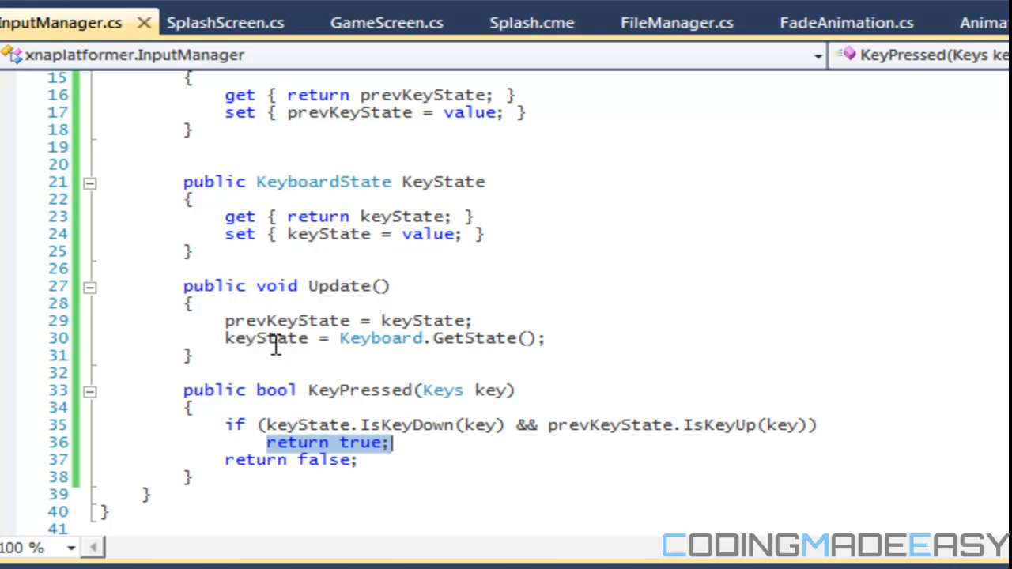
mouse_move(231, 294)
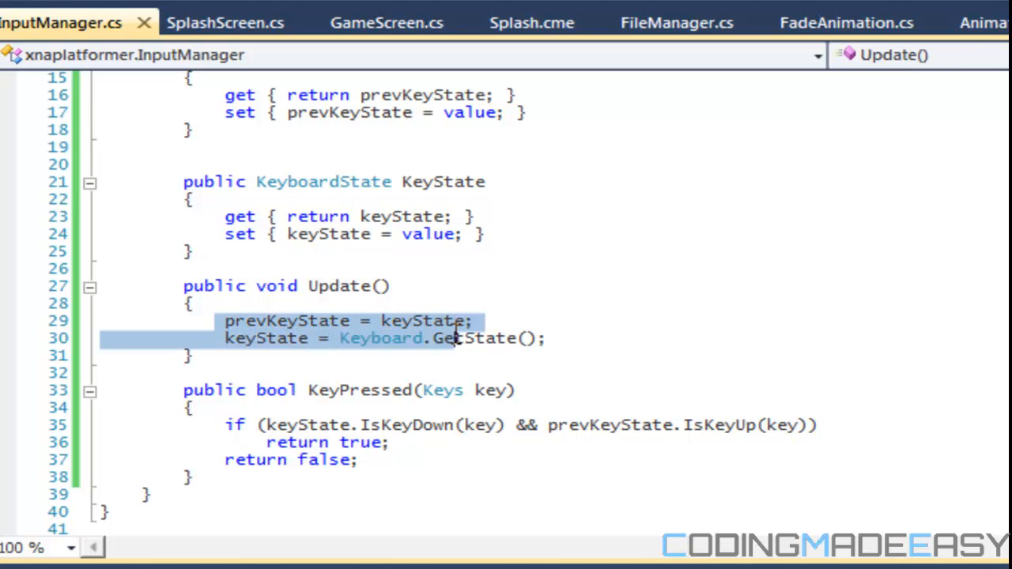
click(150, 497)
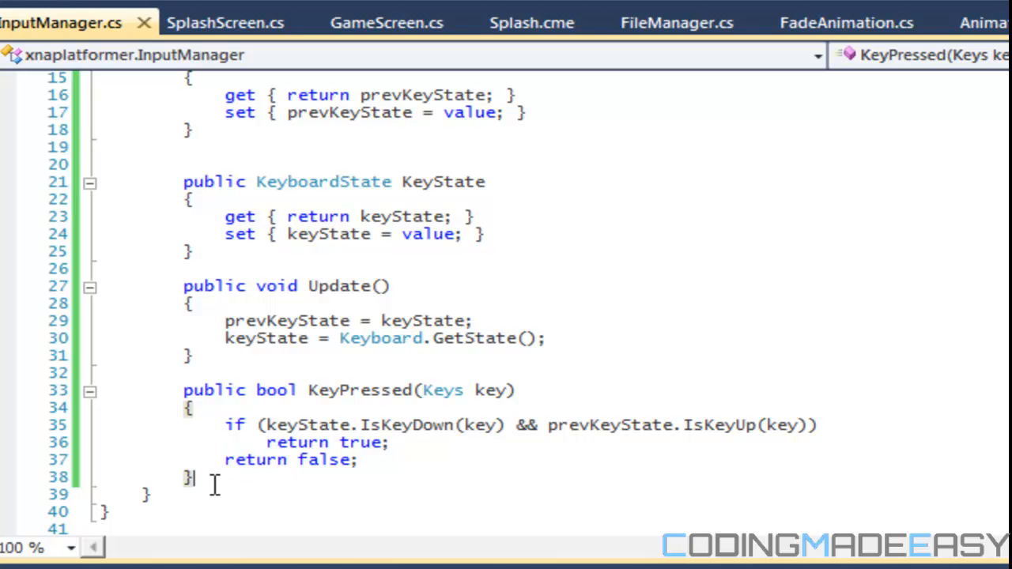
key(enter)
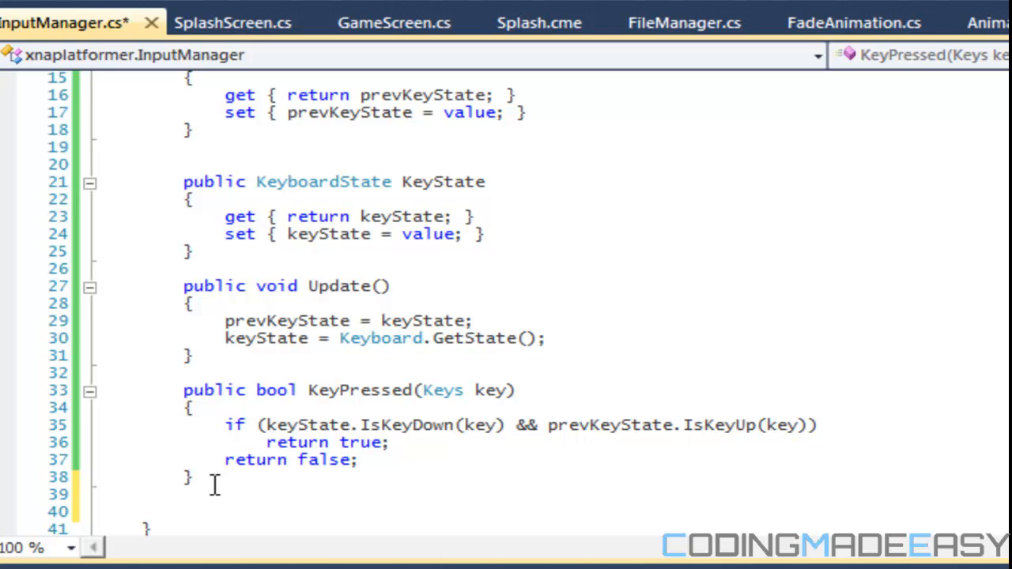
- Declare a second overload 'public bool KeyPressed(params Keys[] keys)' with an empty body
text(public b)
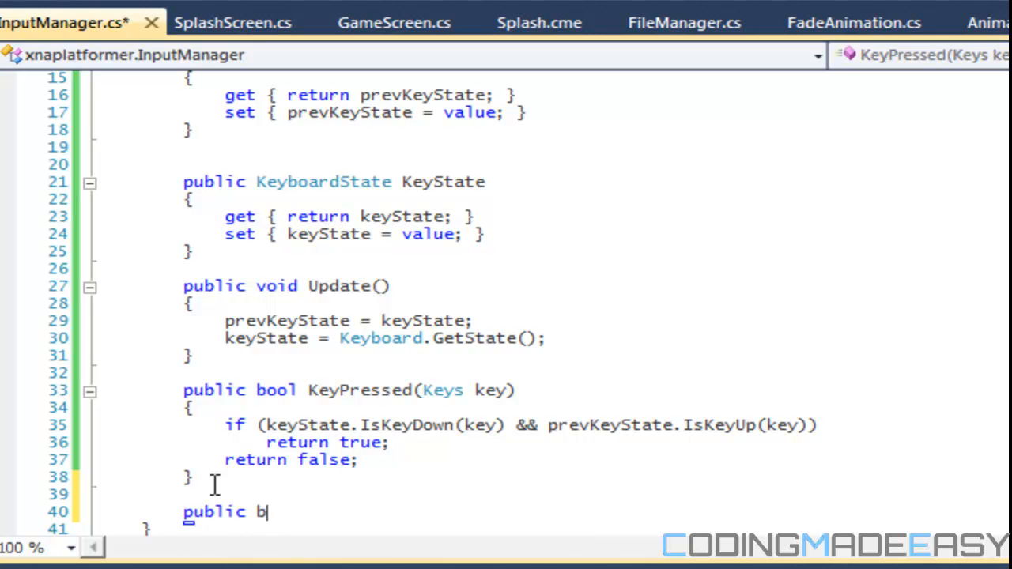
text(ool KeyPressed)
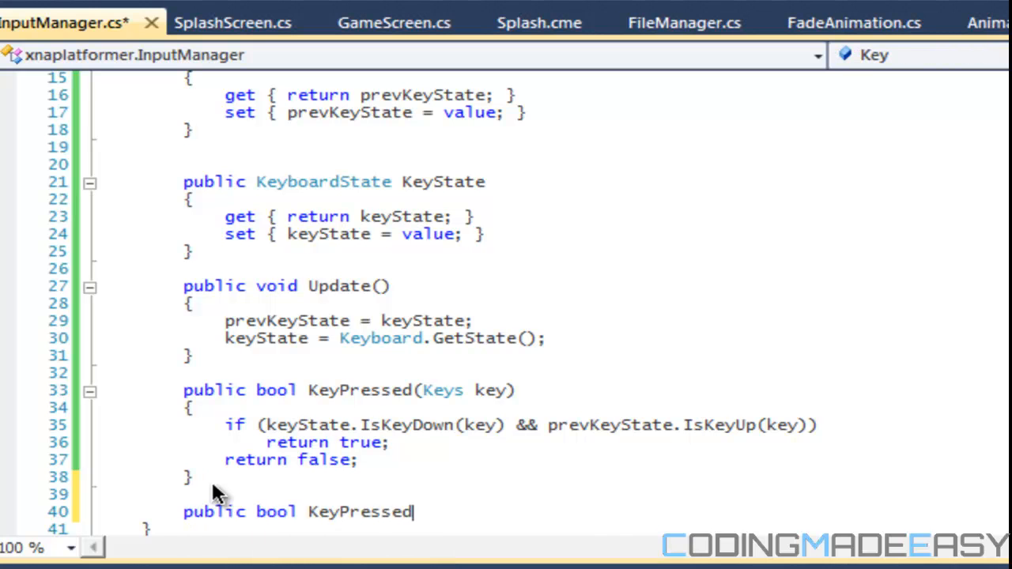
text(()
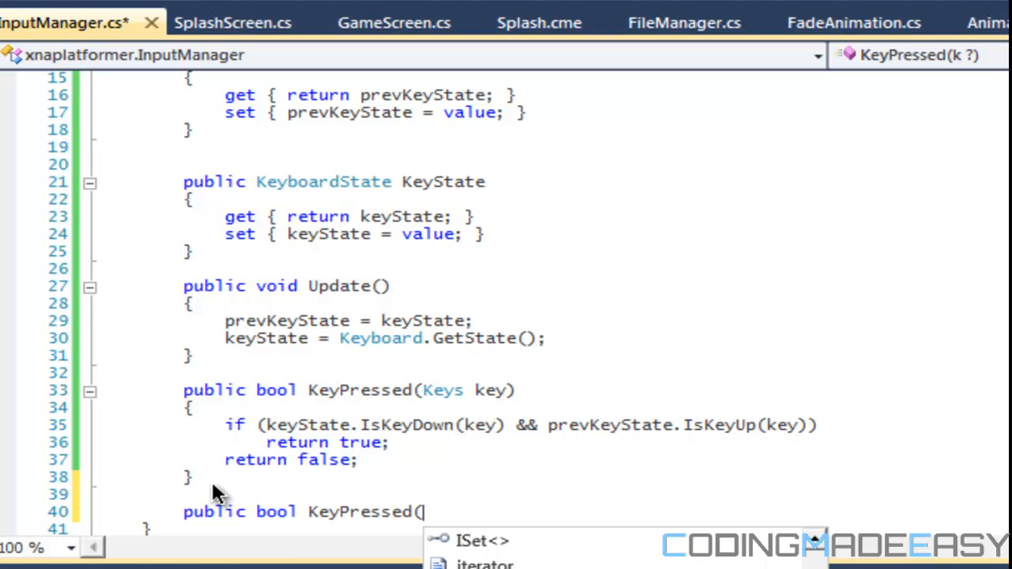
text(Keys[])
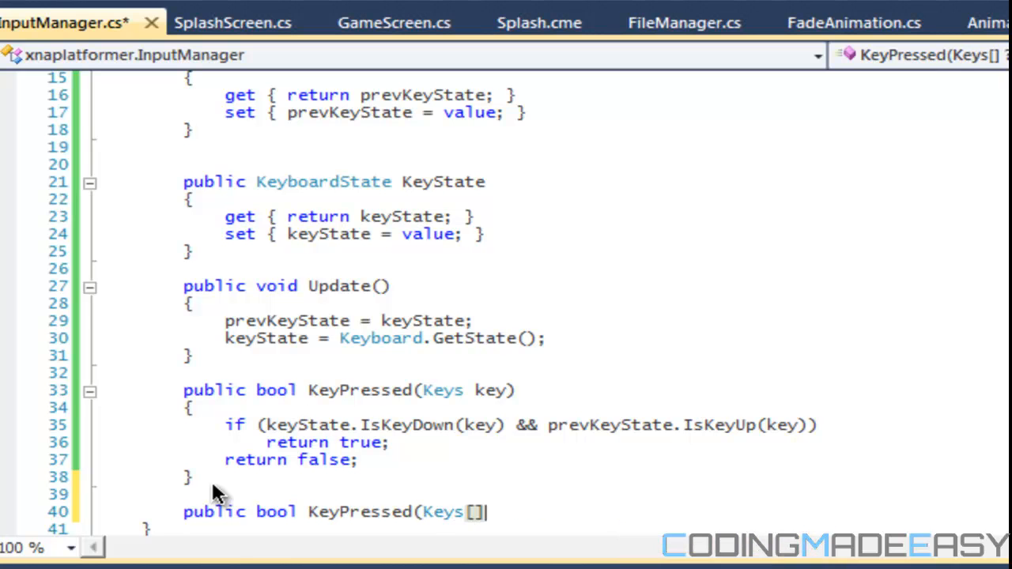
text(params)
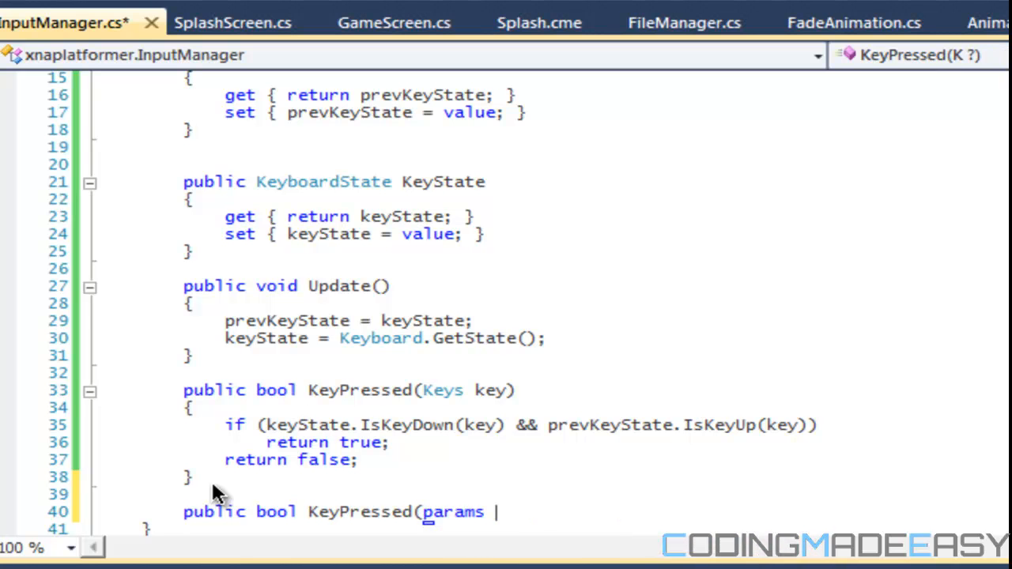
text(Keys[])
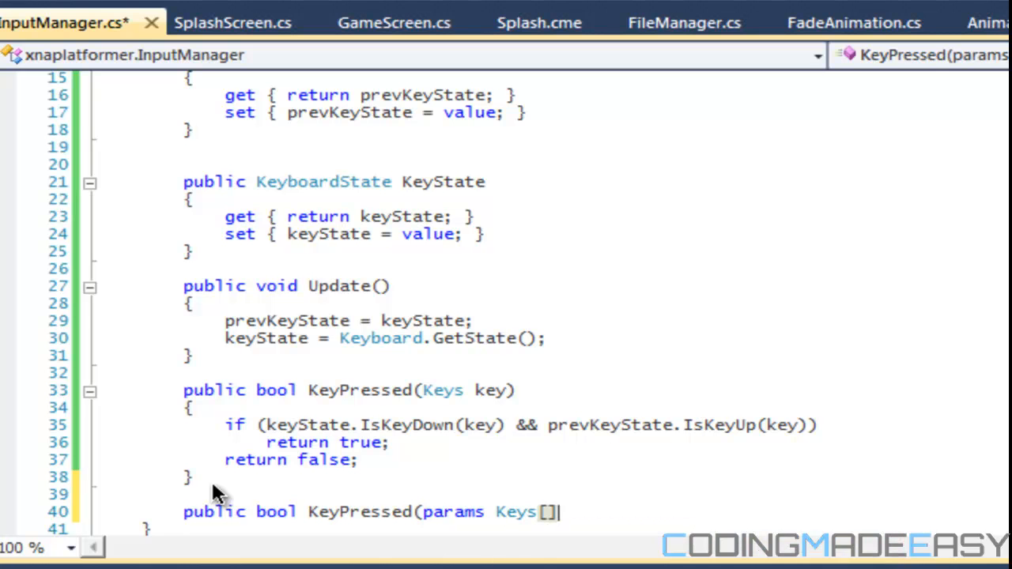
text(key))
text({)
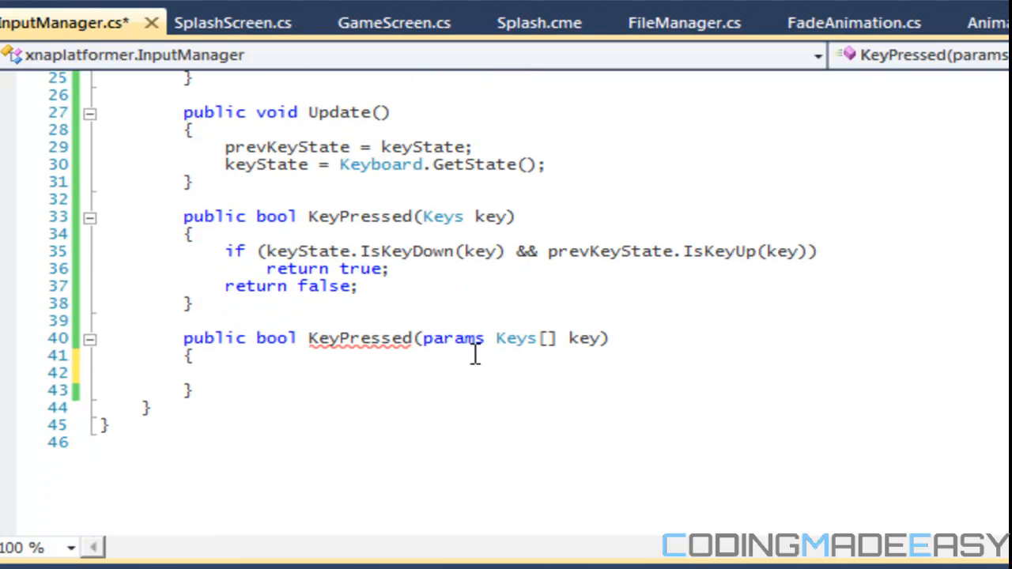
mouse_move(393, 351)
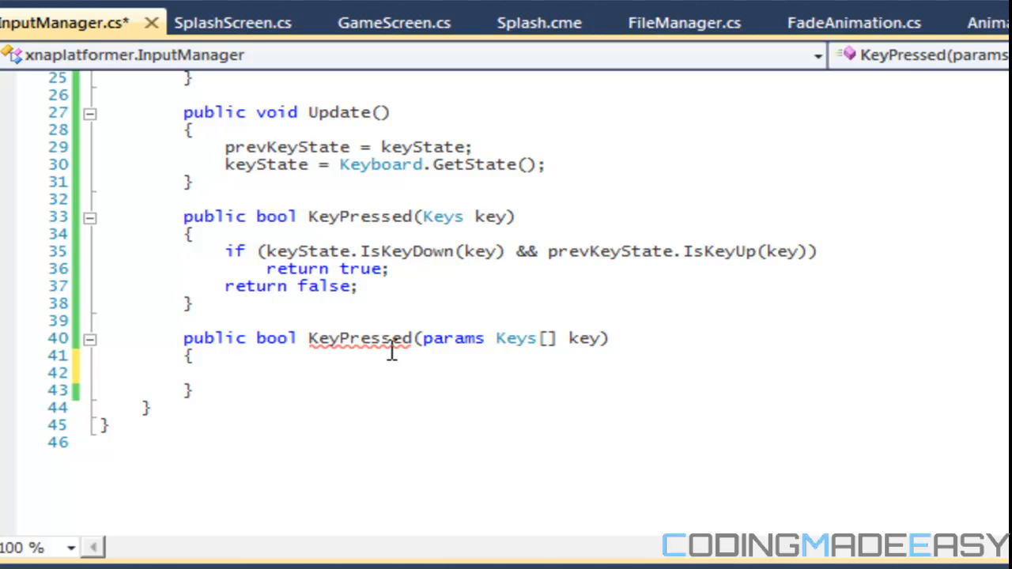
click(225, 373)
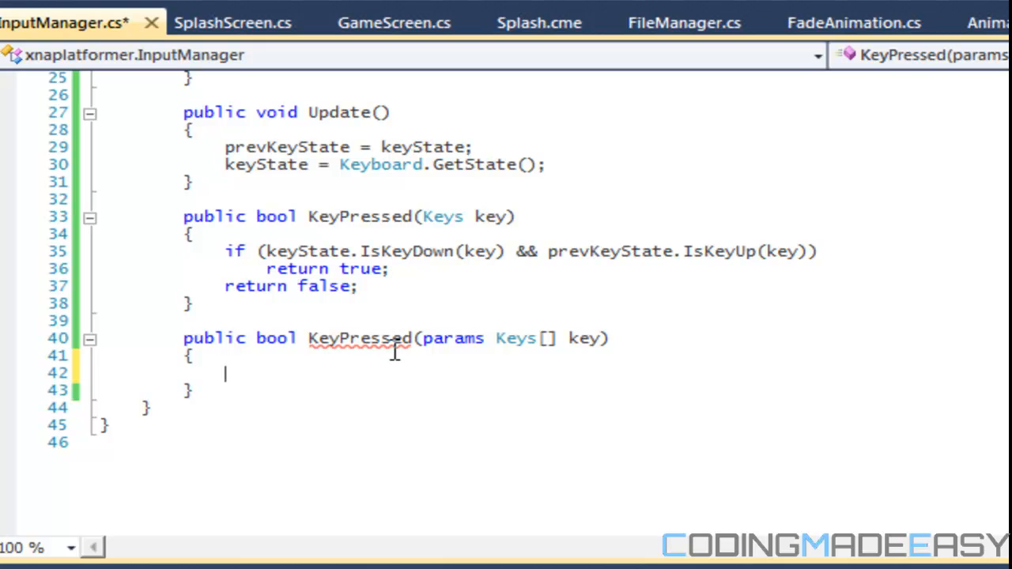
mouse_move(383, 348)
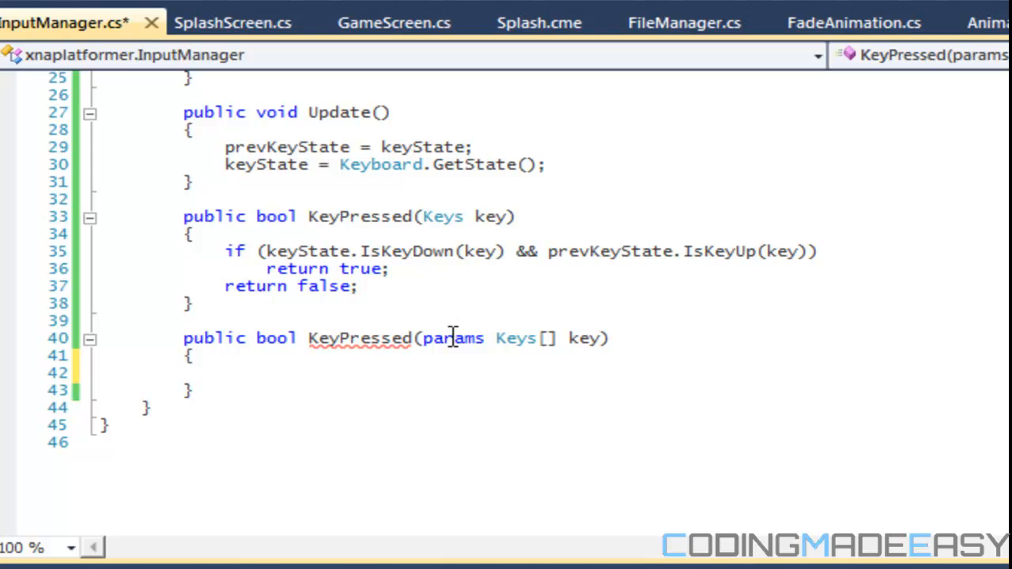
- Loop foreach over keys with the pasted single-key press check, returning false after the loop
text(if()
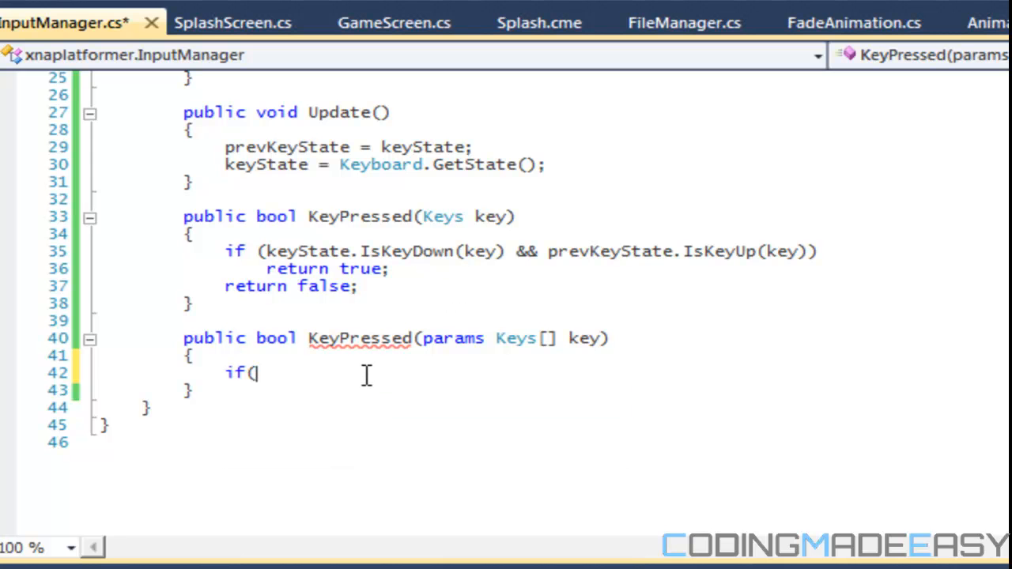
text(foreach(Keys key)
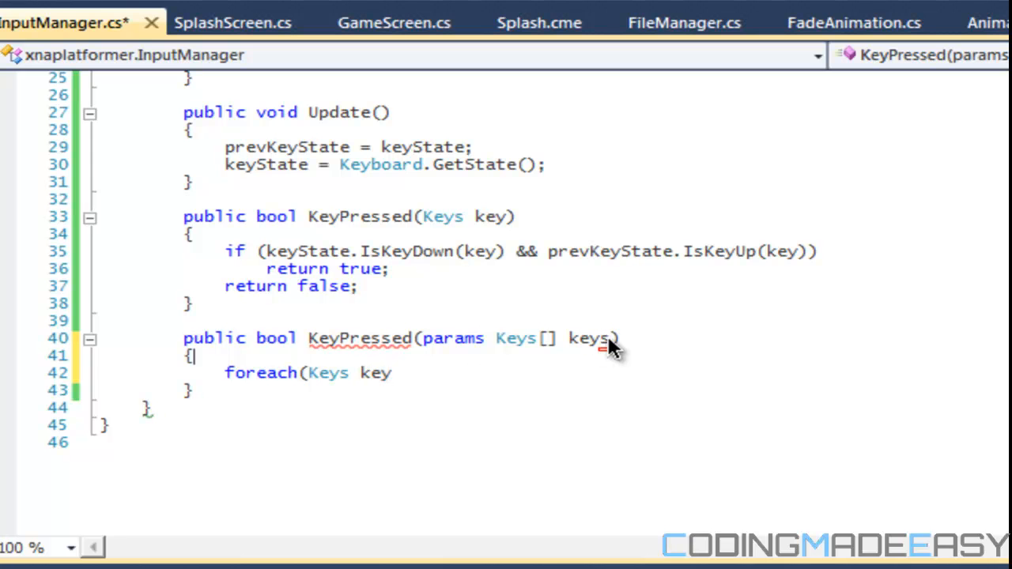
text(in keys)
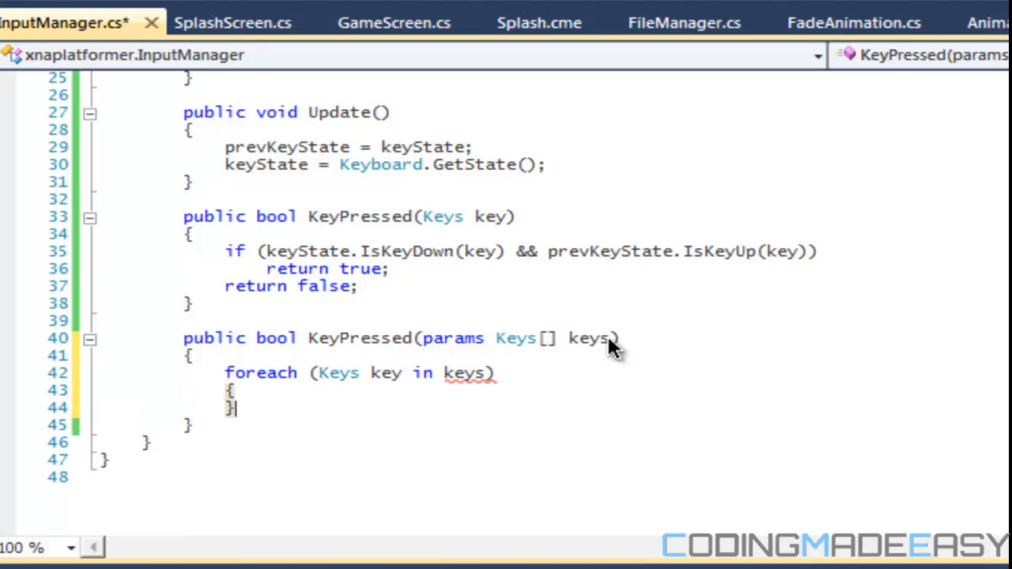
text(if()
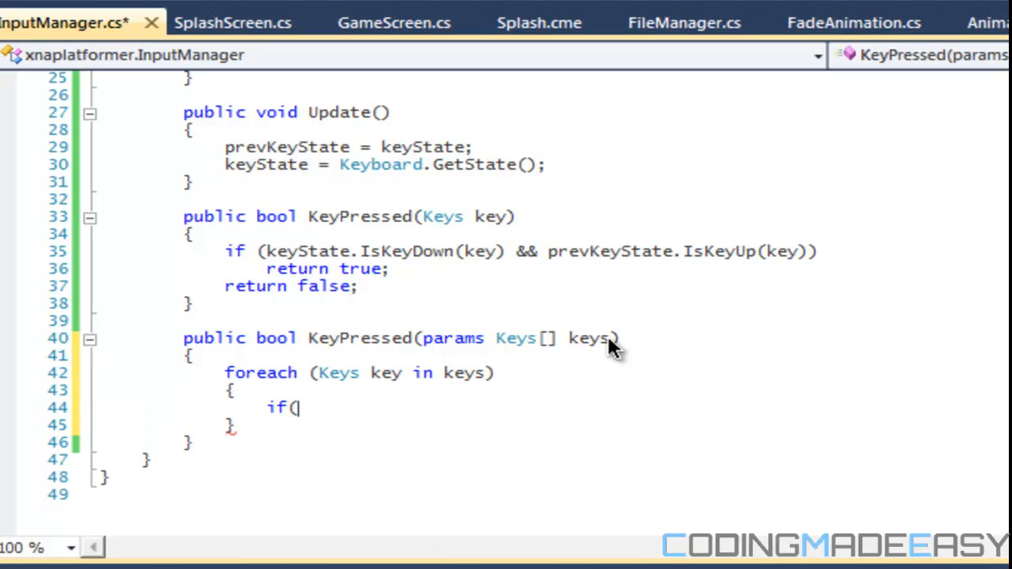
drag(224, 251, 357, 286)
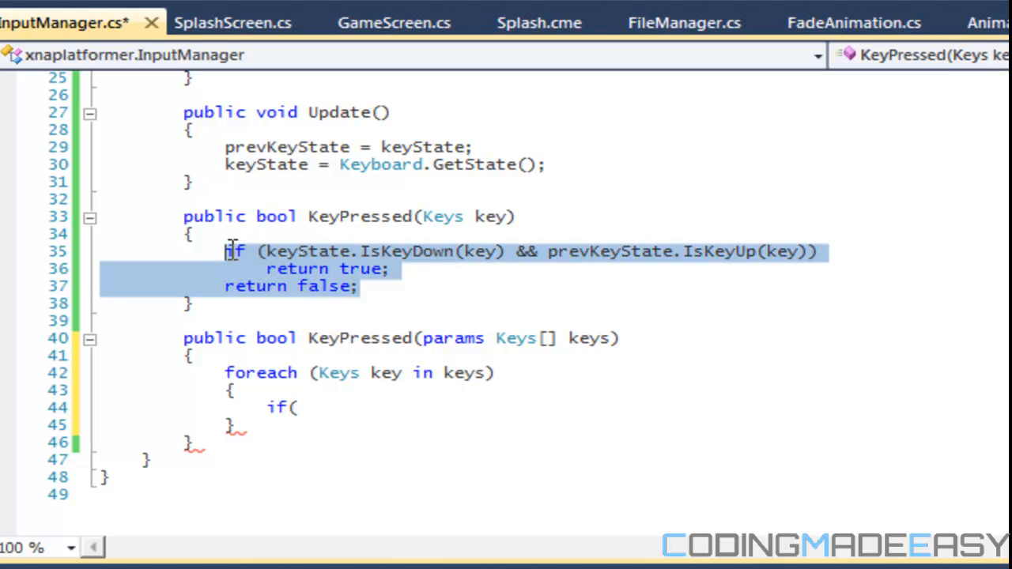
click(291, 407)
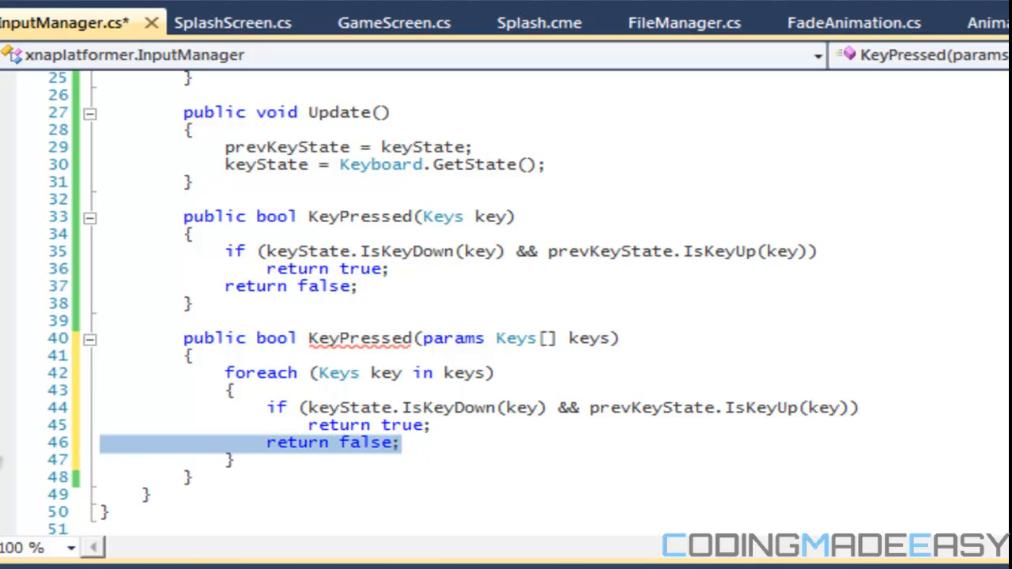
key(Delete)
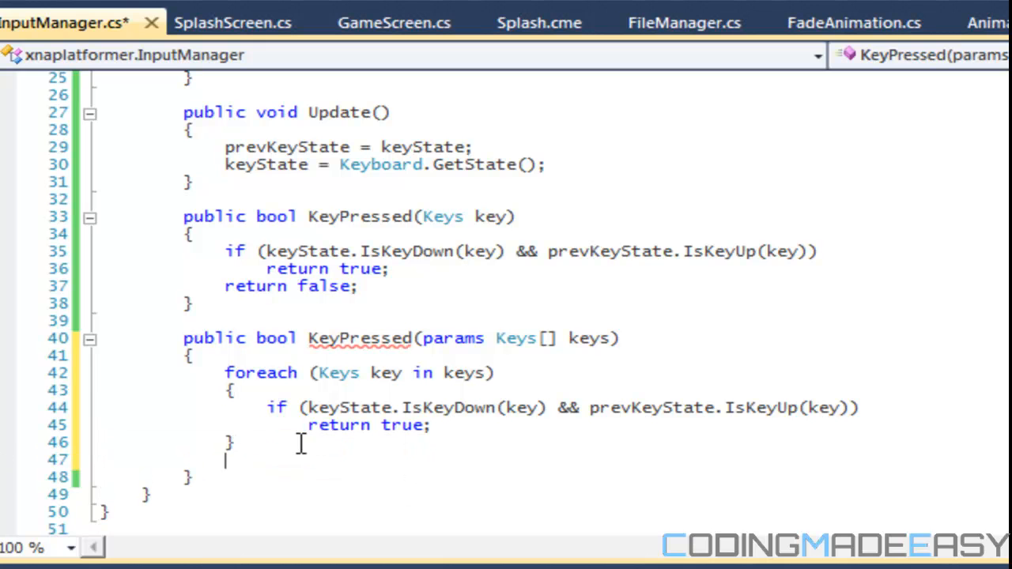
text(return false;)
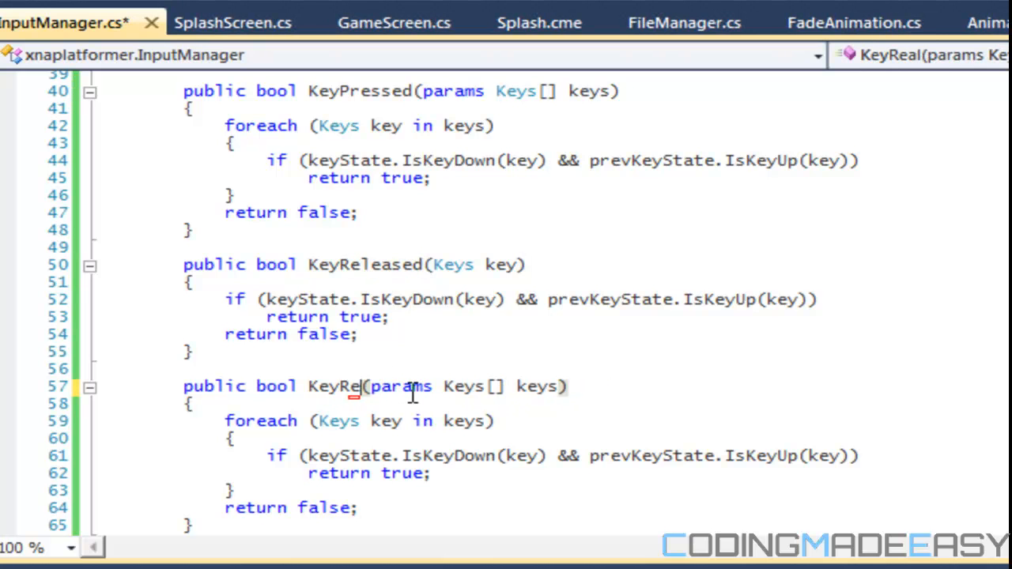
- Rename the duplicated KeyPressed pair to KeyReleased and save the file
text(leased)
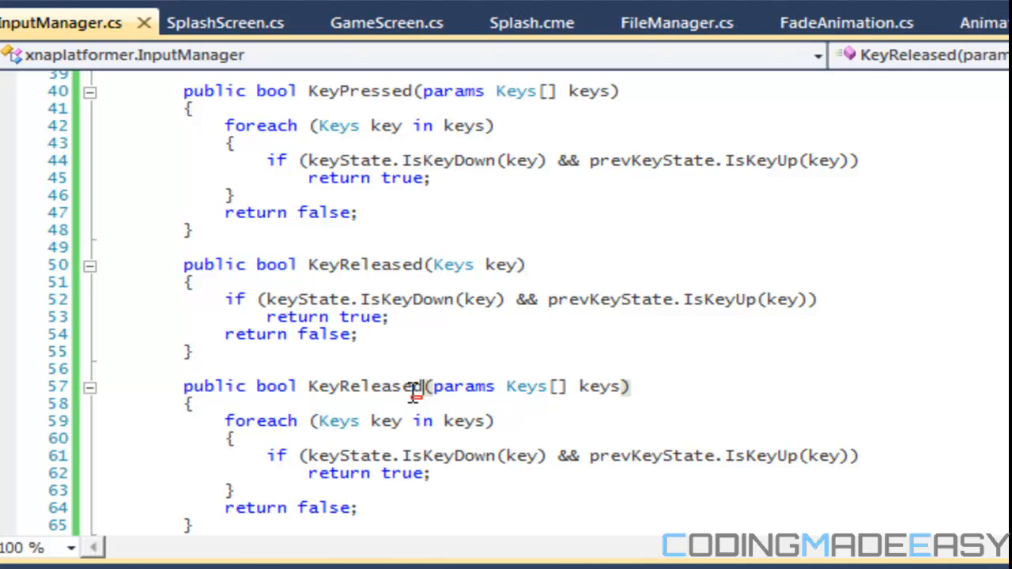
double_click(364, 386)
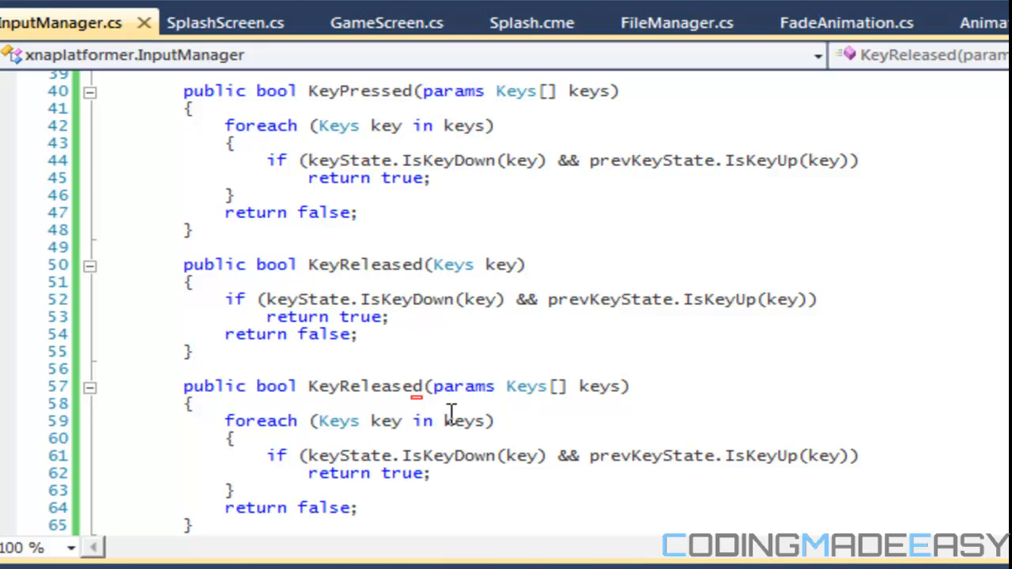
mouse_move(426, 442)
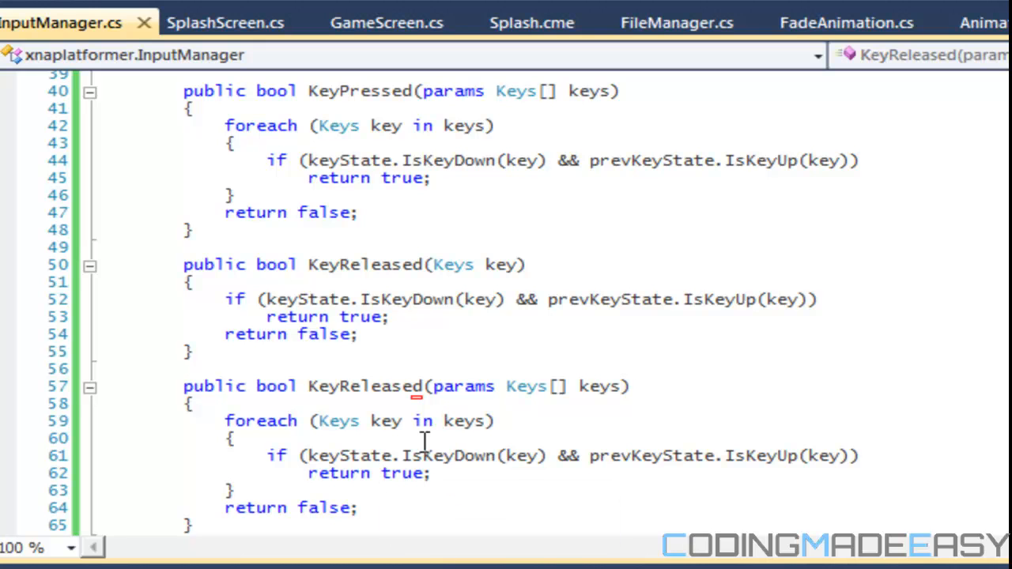
mouse_move(410, 411)
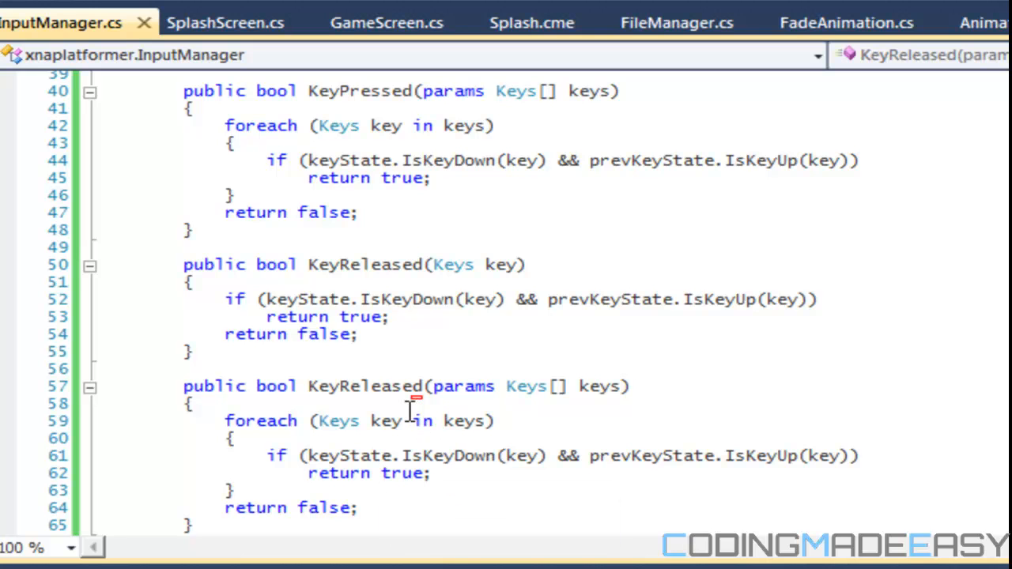
mouse_move(325, 455)
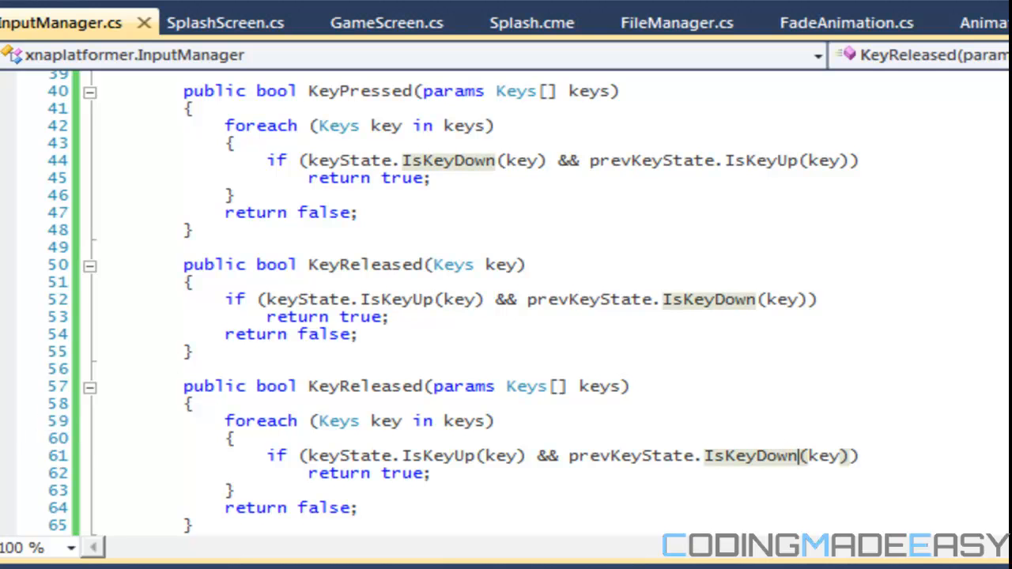
- Declare public bool KeyDown(Keys key) below the existing InputManager methods
scroll(down, 3)
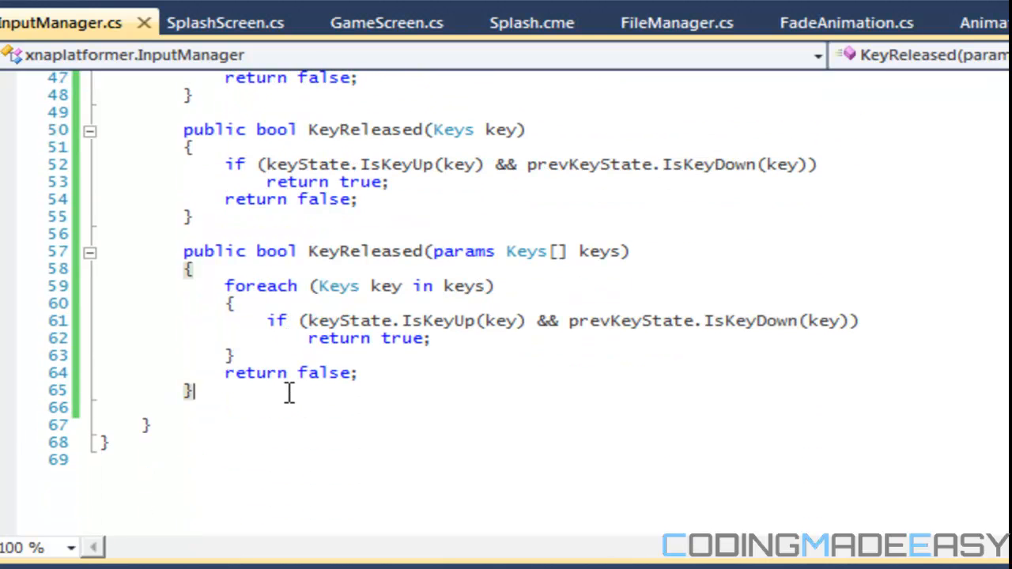
text(pyb)
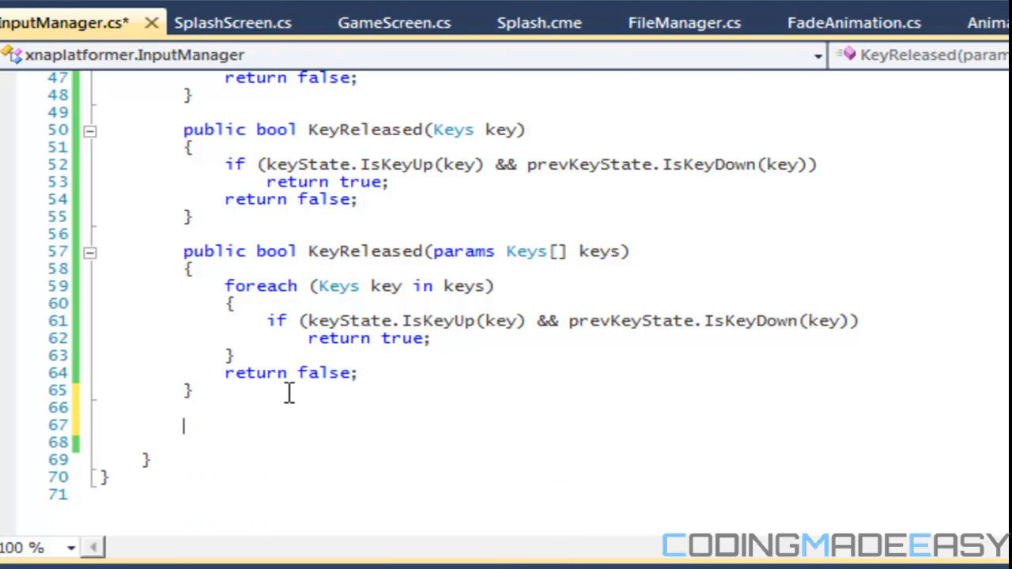
text(public bool KeyDow)
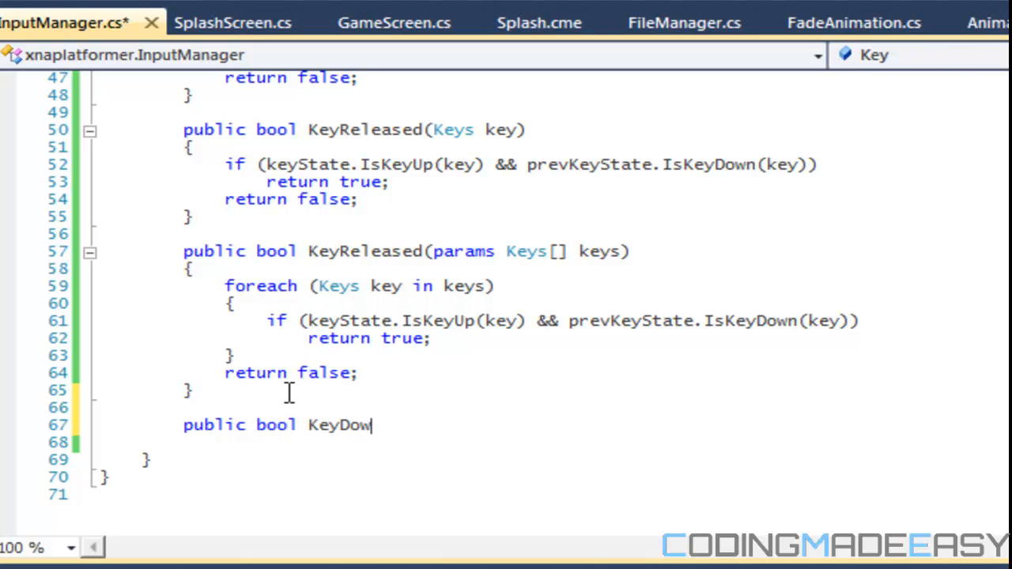
text(n()
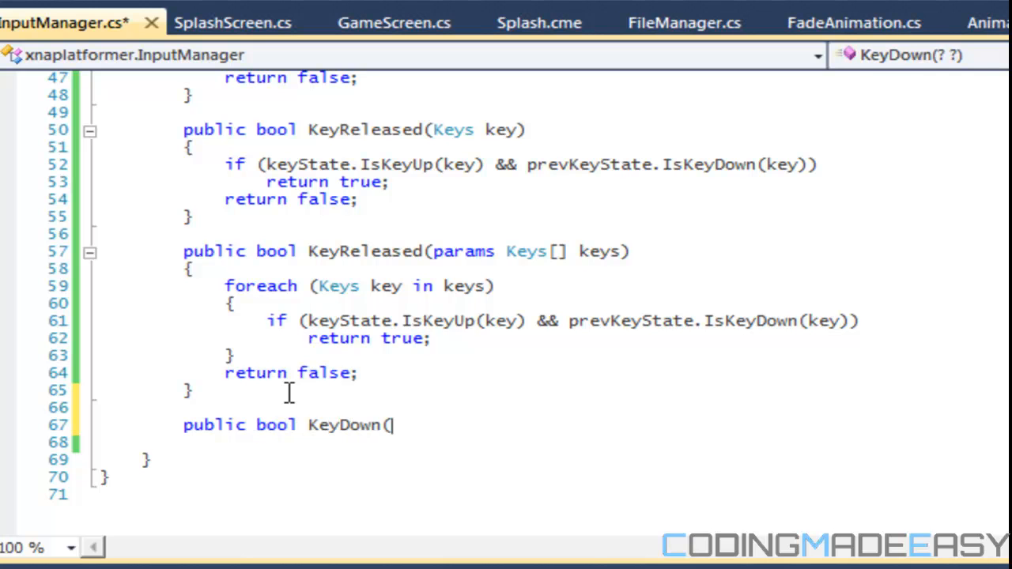
text(Keys)
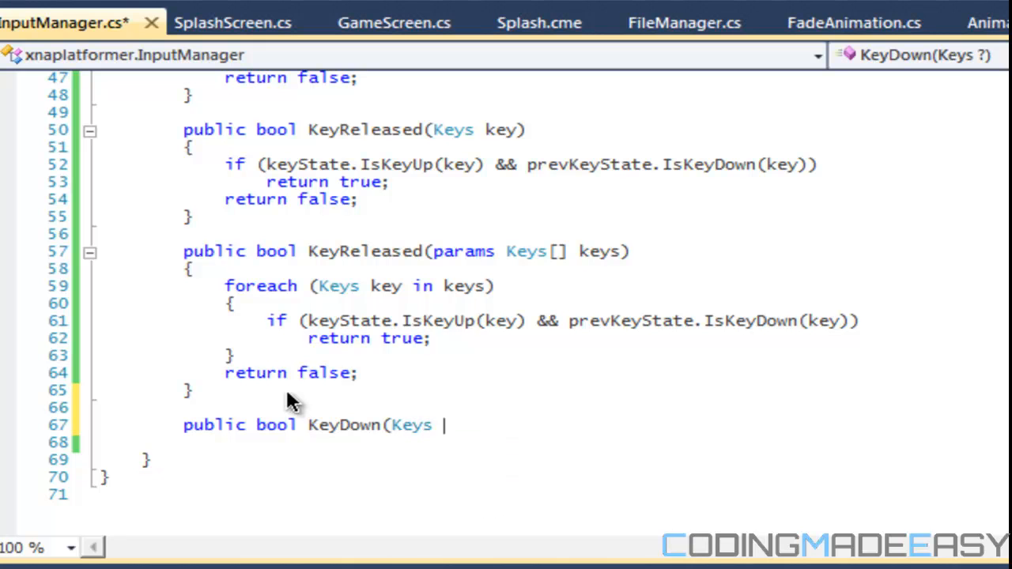
text(key))
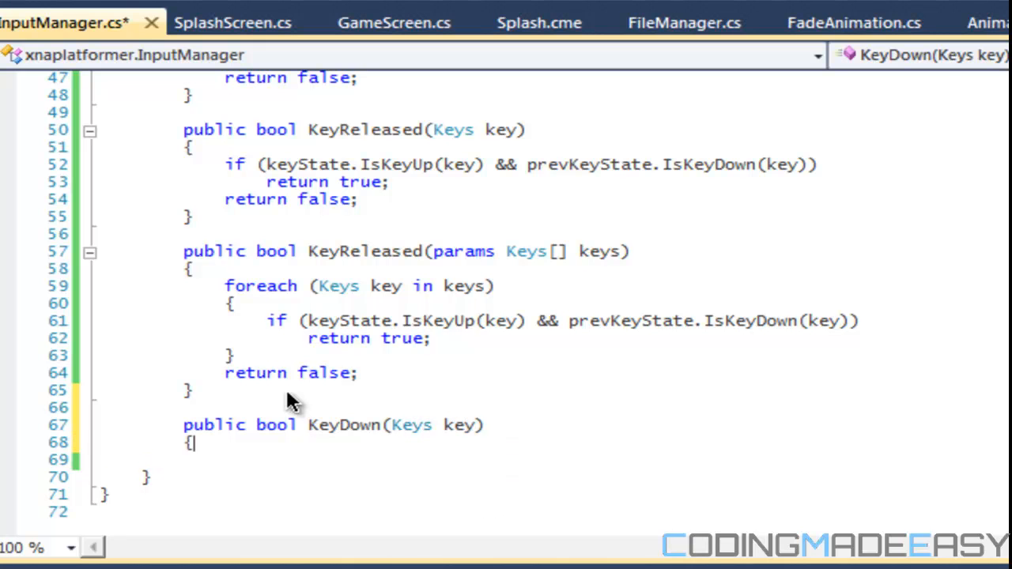
- Return true when keyState.IsKeyDown(key), otherwise false
text(if(k)
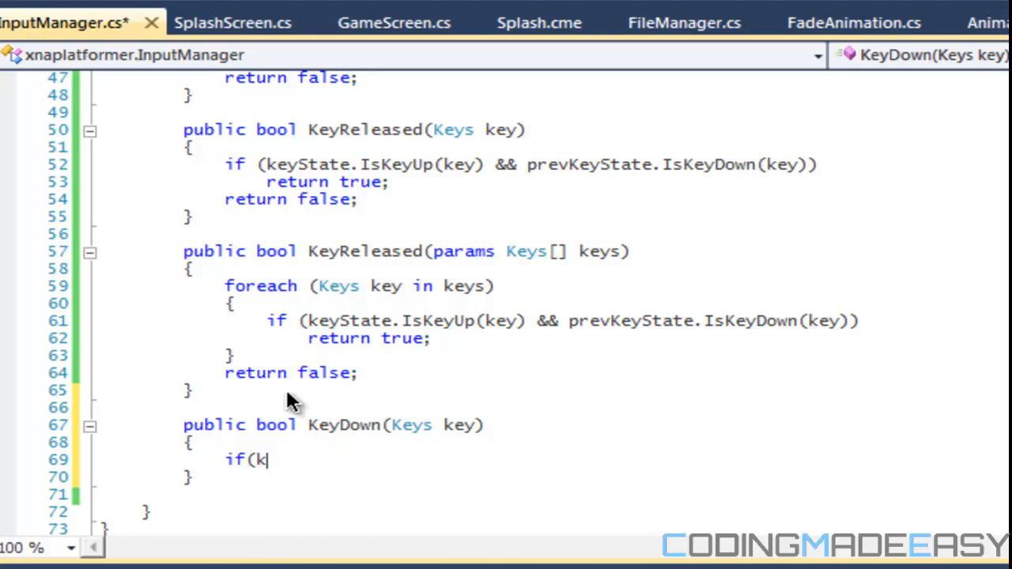
text(eyState.I)
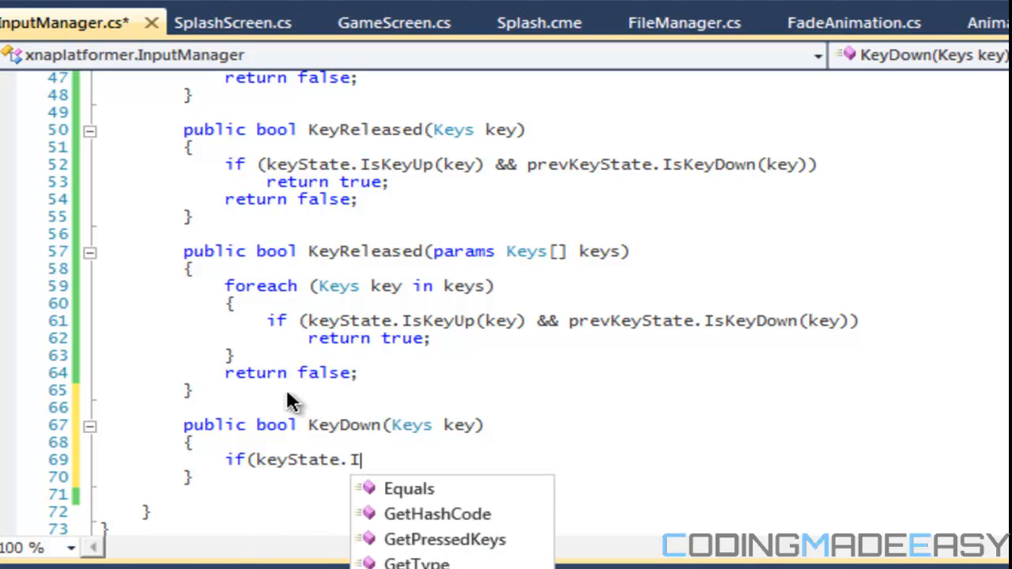
text(sKeyDown(key)))
text(return;)
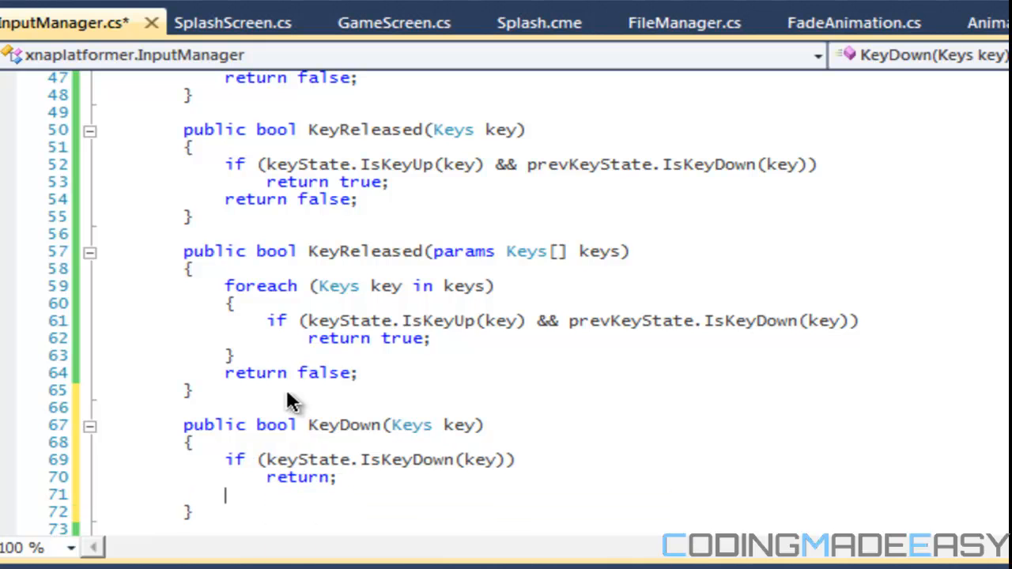
text(true)
text(return false;)
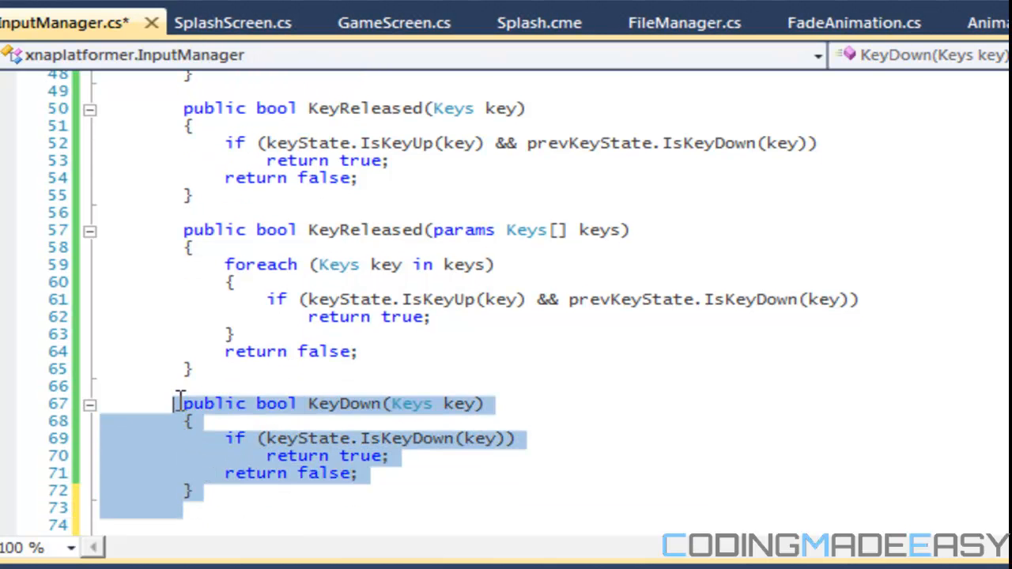
- Declare public bool KeyDown(params Keys[] keys) overload below KeyDown
click(230, 509)
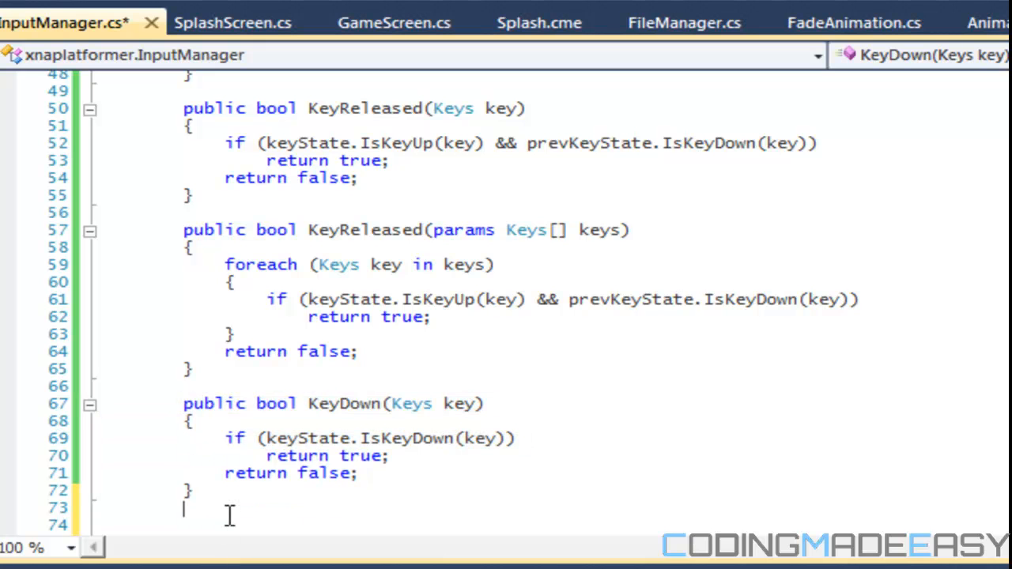
text(public bol K)
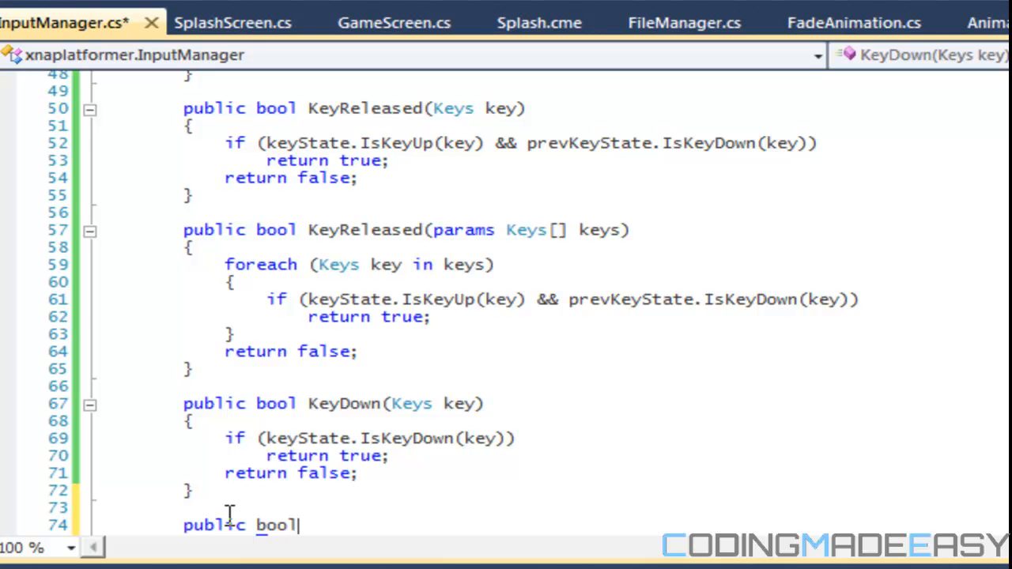
text(KeyDown(Ke)
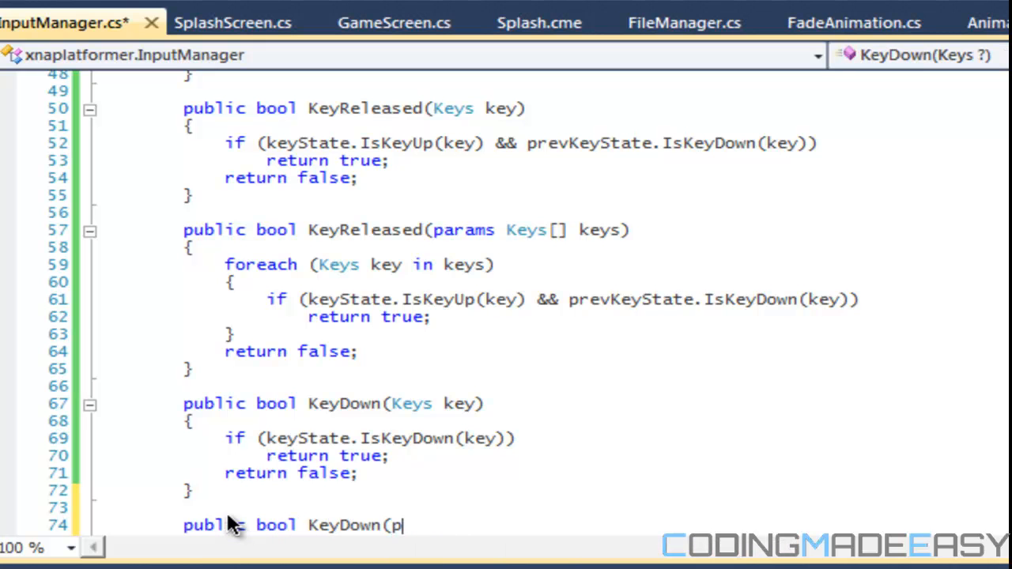
text(arams Keys[])
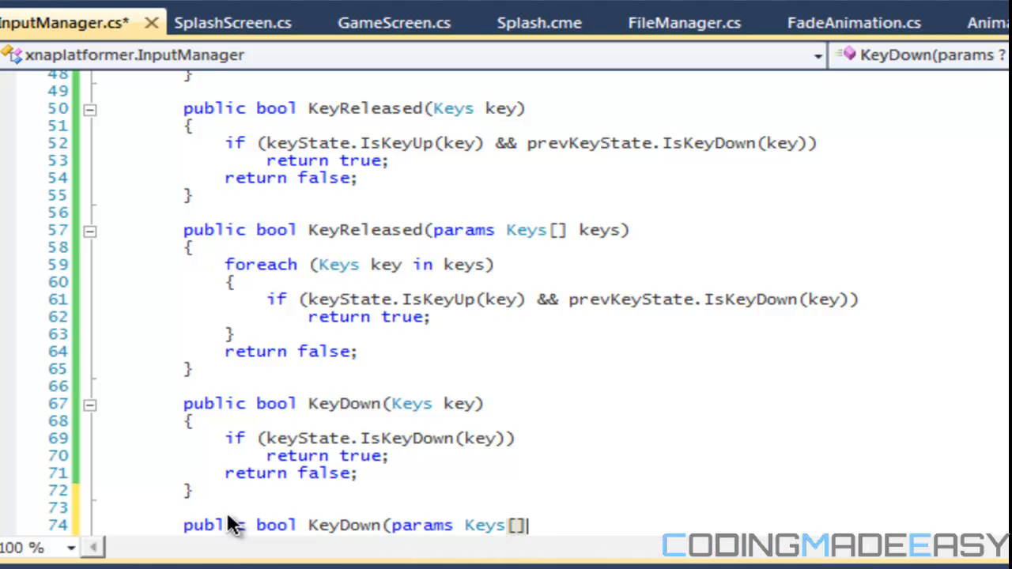
text(key)
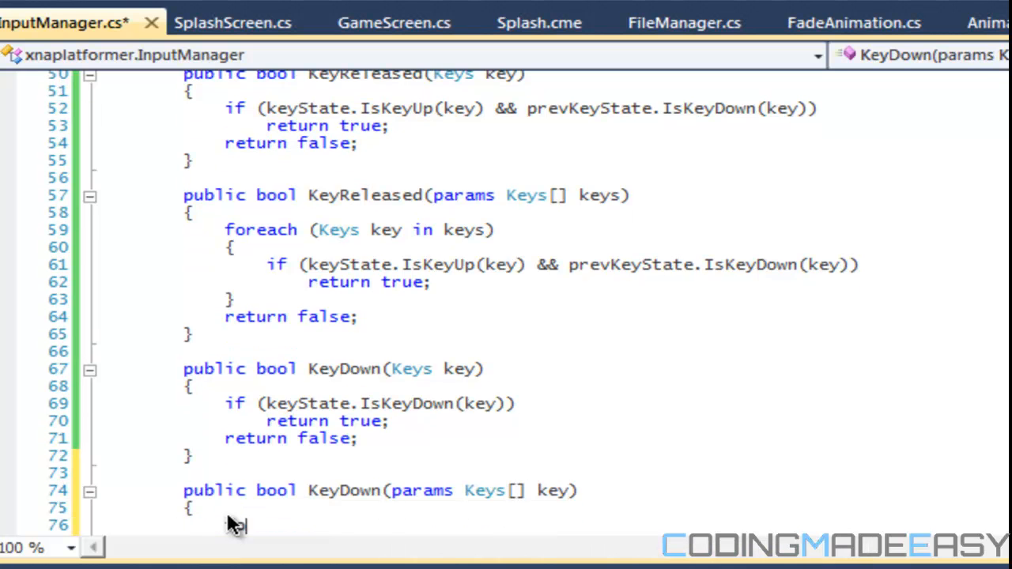
- Loop foreach over keys, returning true when a key is down, else false
text(foreach(Keys key)
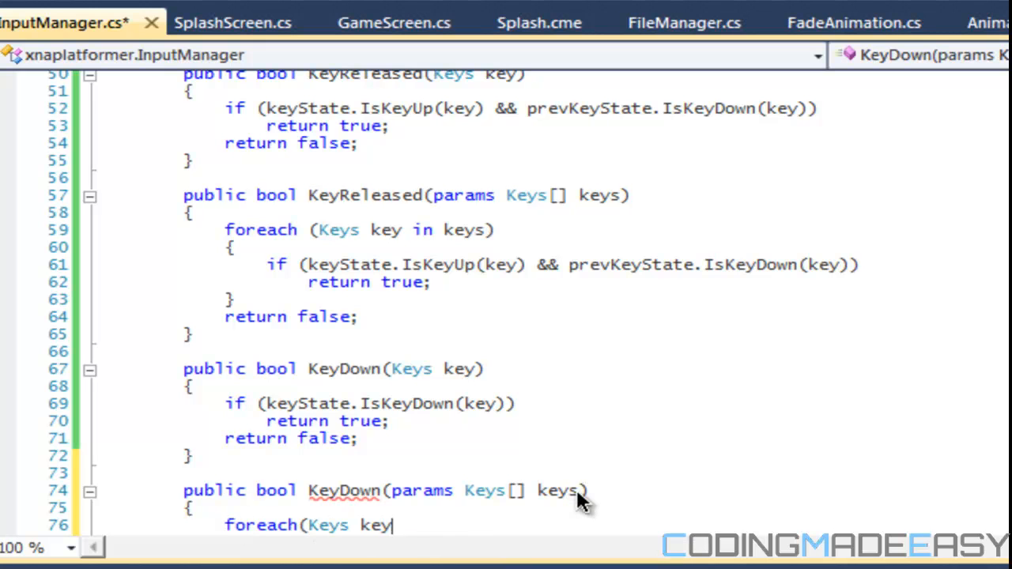
text(in keys))
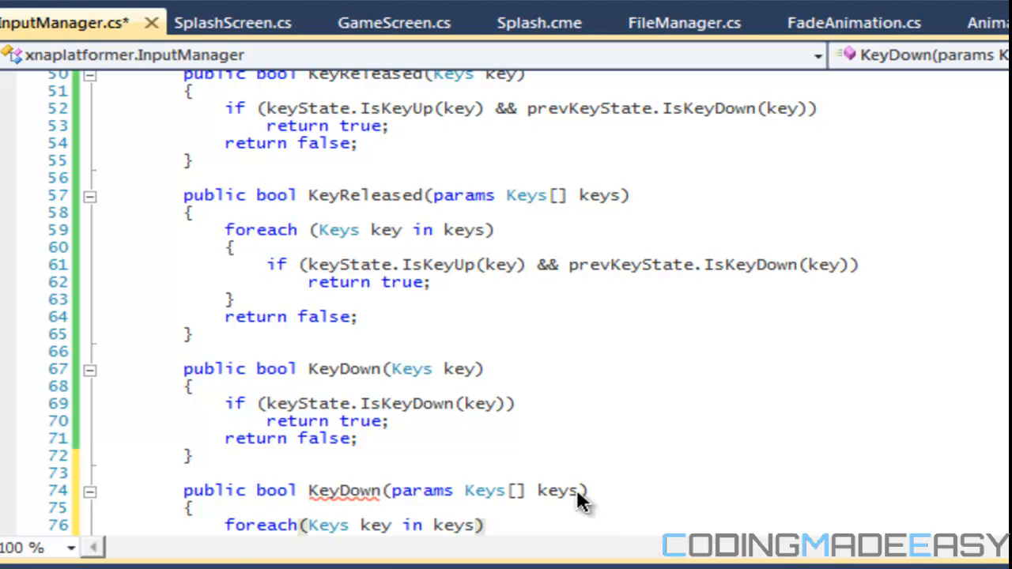
text(if(keyState.IsKeyDown(keys)
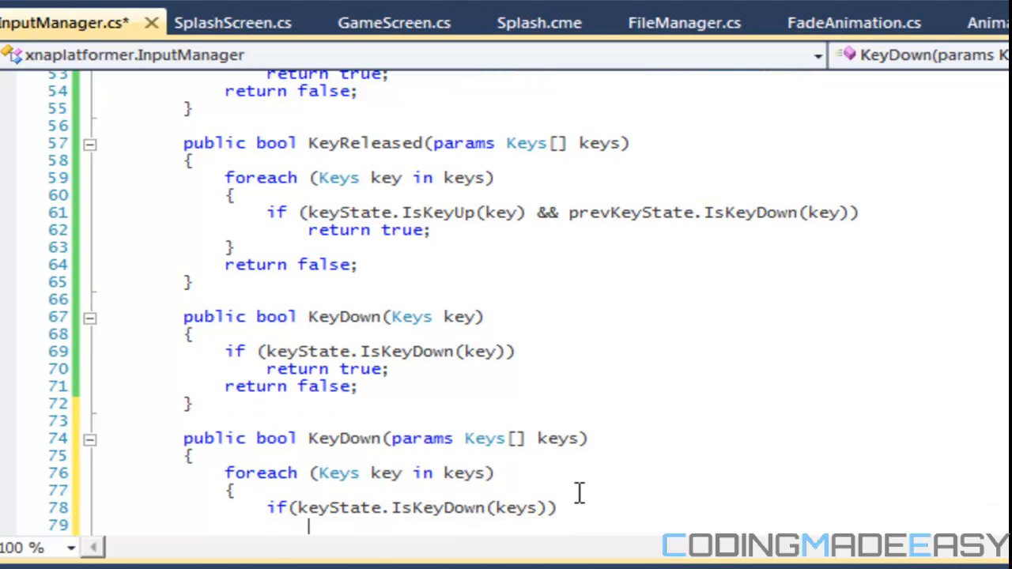
text(return true;)
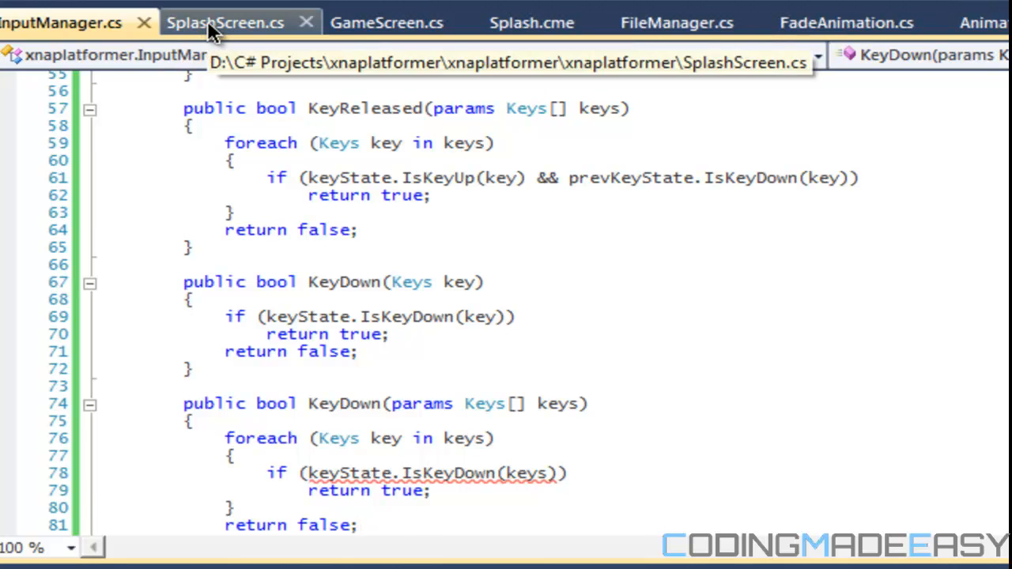
- Declare a protected InputManager inputManager field in GameScreen
click(224, 22)
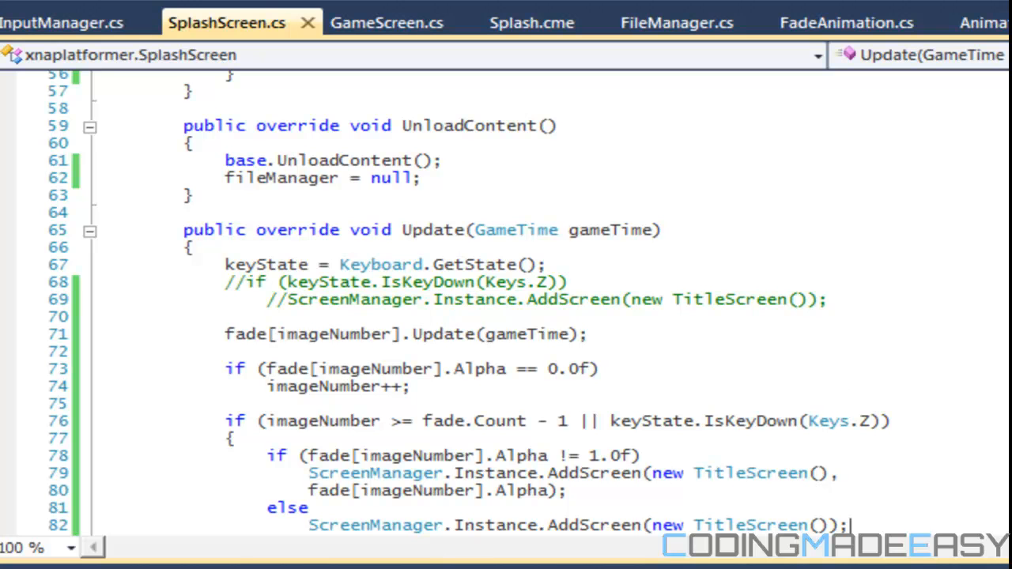
mouse_move(846, 22)
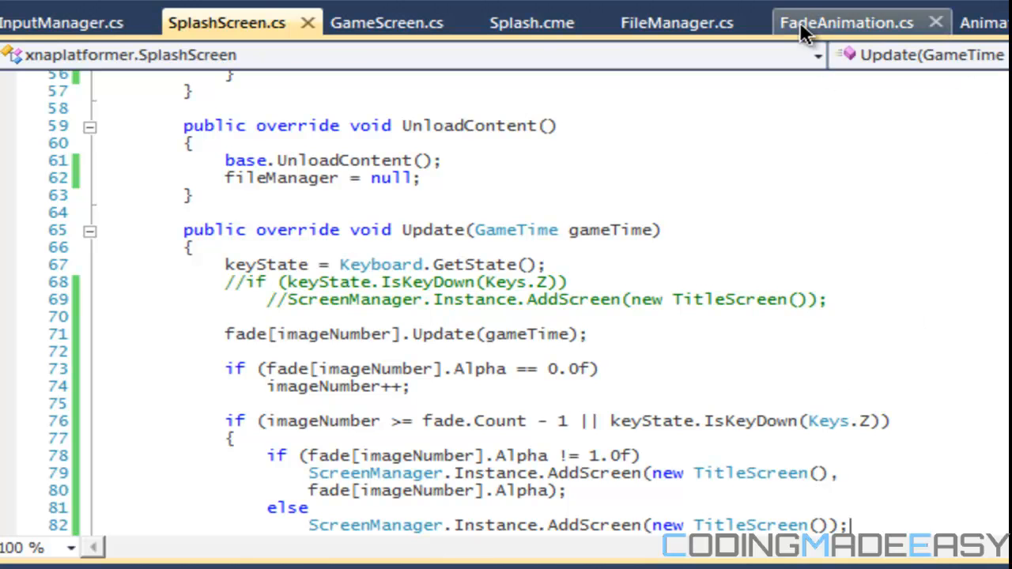
click(386, 22)
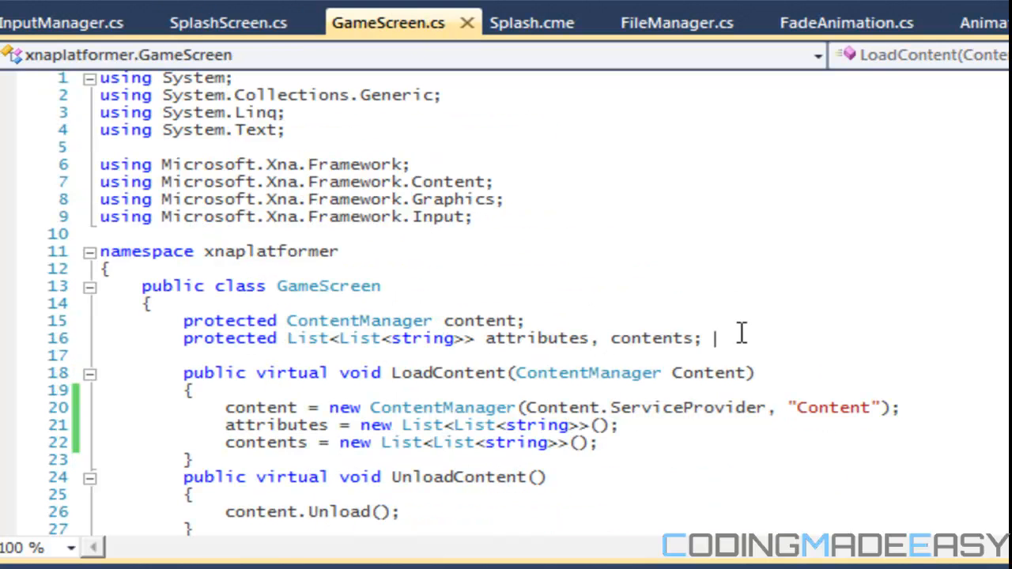
text(p)
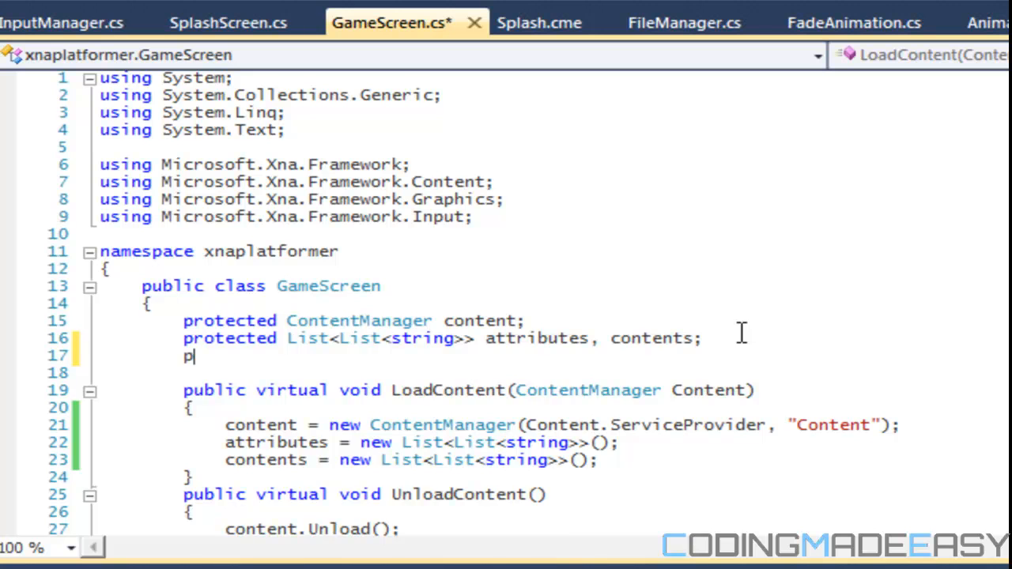
text(rotected)
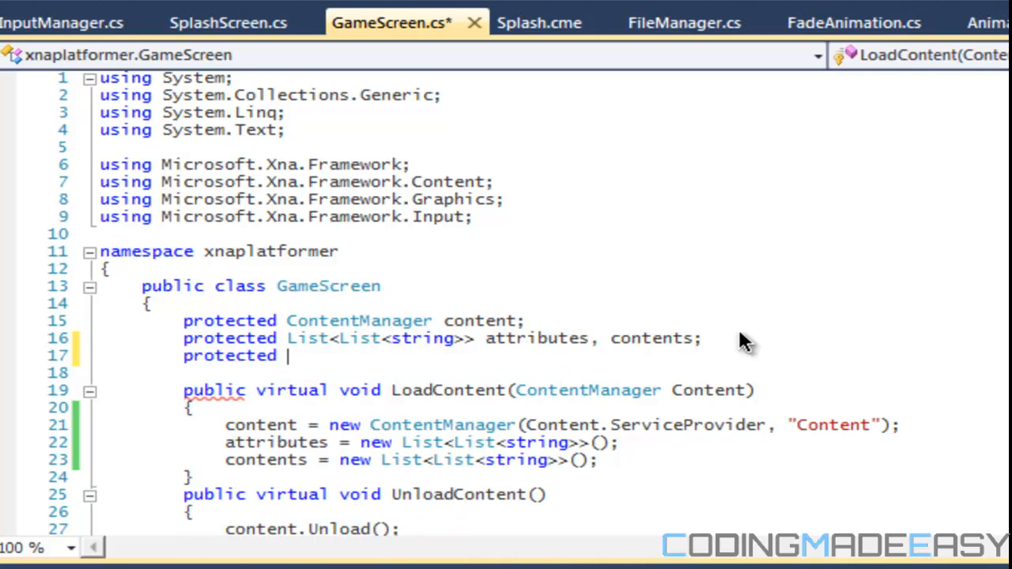
text(InputManager inputManager;)
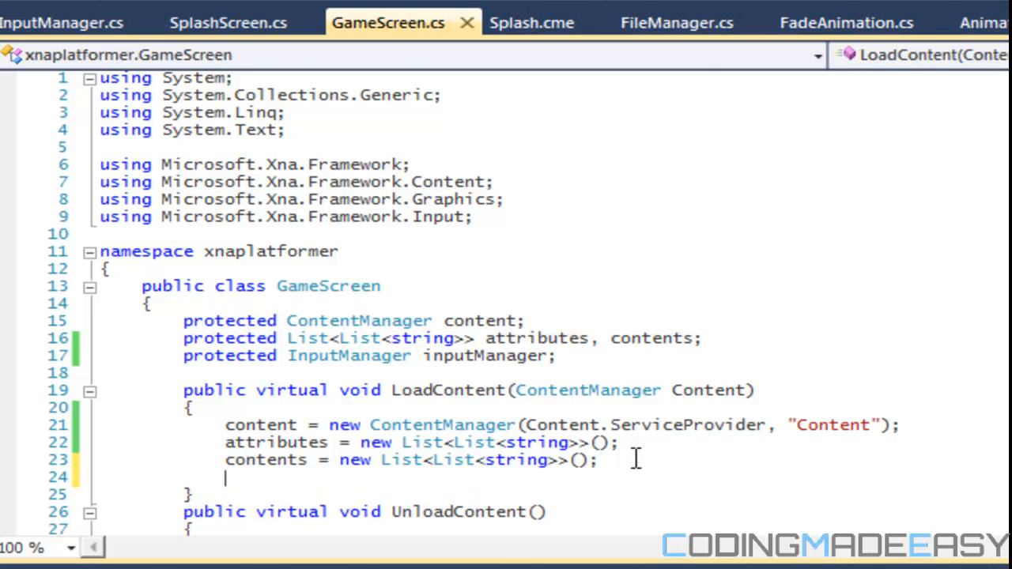
- Create inputManager = new InputManager() in GameScreen's LoadContent and save
text(inputManager = new)
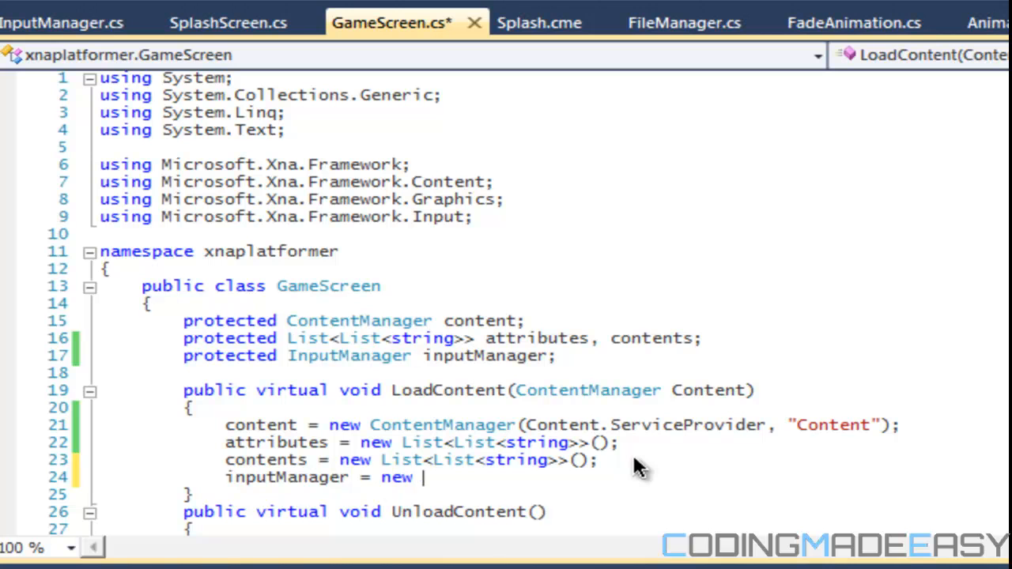
text(InputManager();)
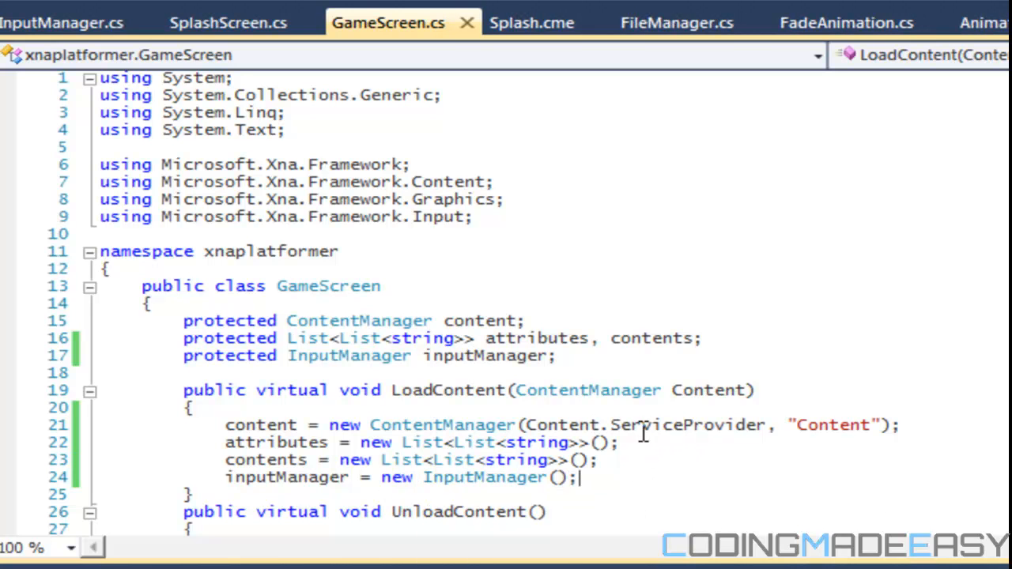
mouse_move(744, 395)
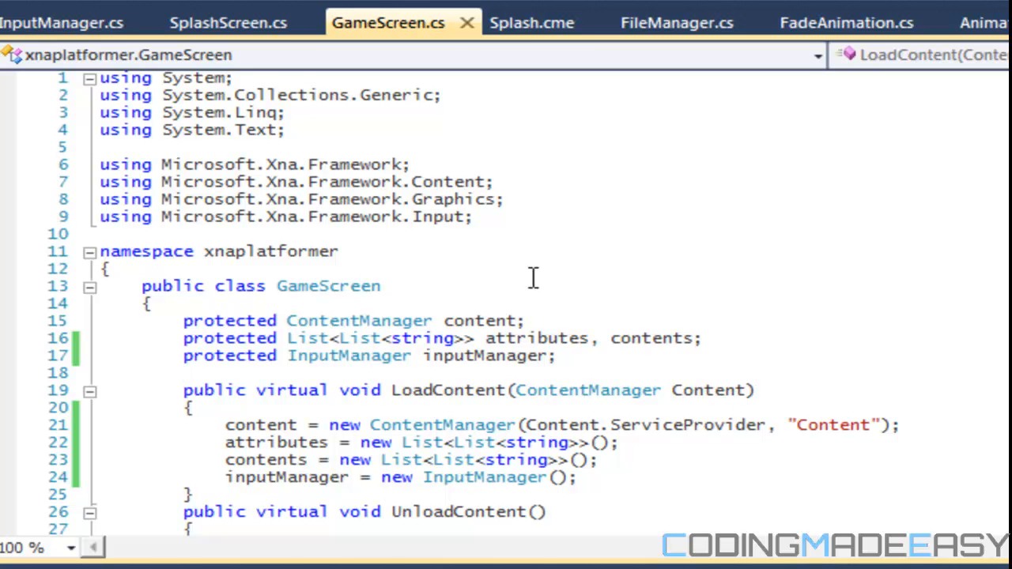
click(228, 22)
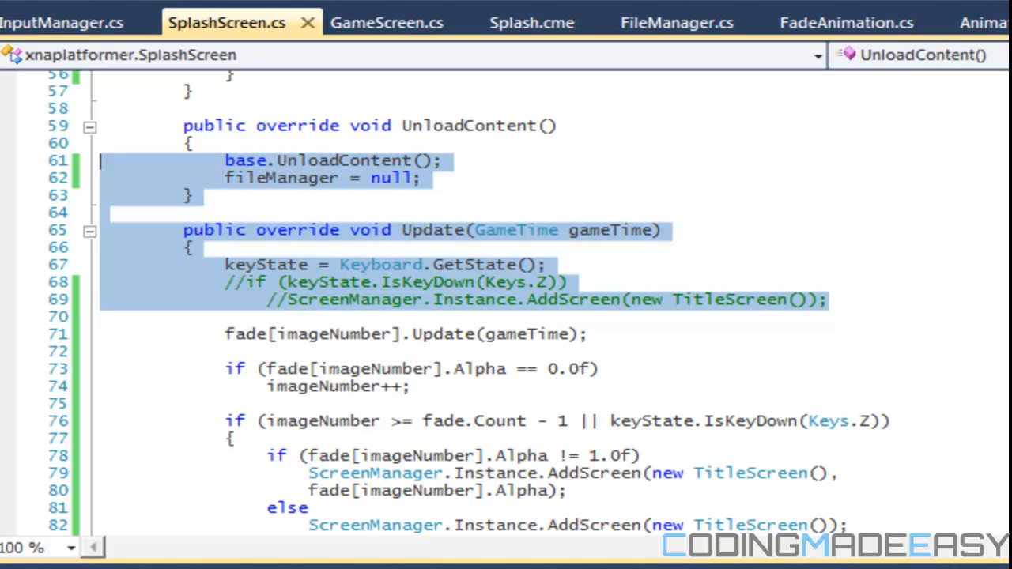
- Replace SplashScreen's keyState code with inputManager.Update() and KeyPressed(Keys.Z); decline running with build errors
text(InputManager.Update();)
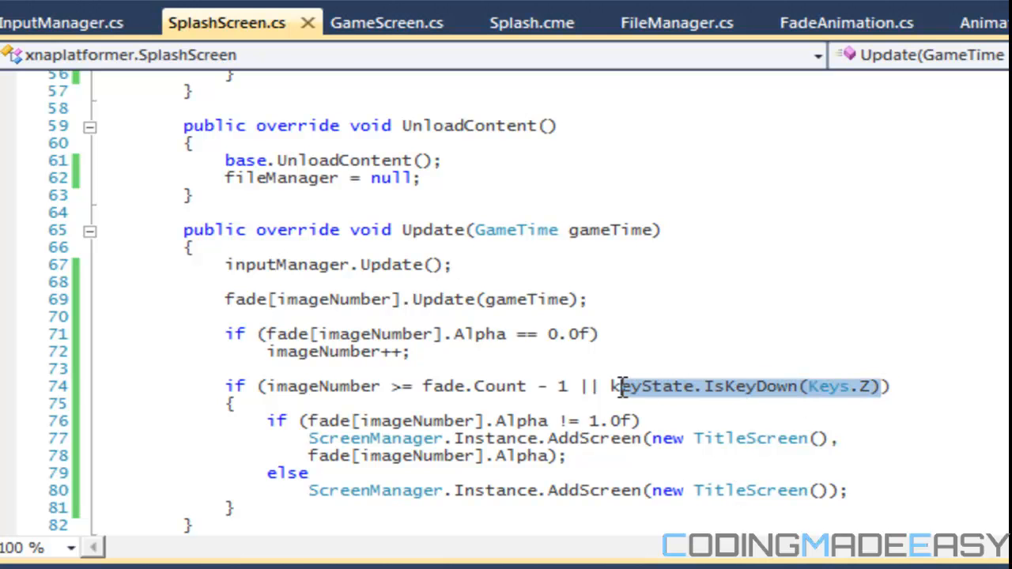
text(inputManager)
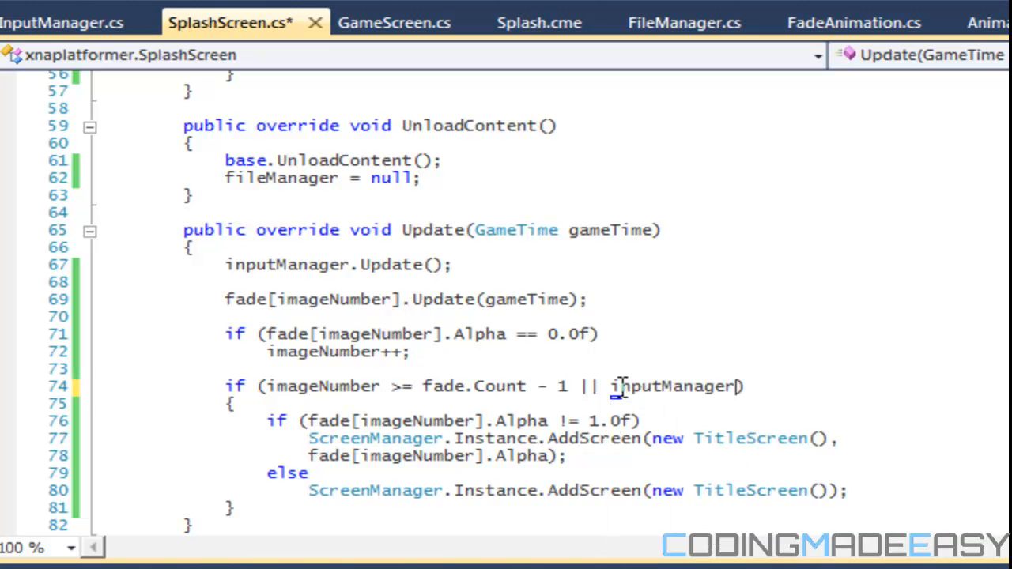
text(.KeyPressed(Keys.Z)
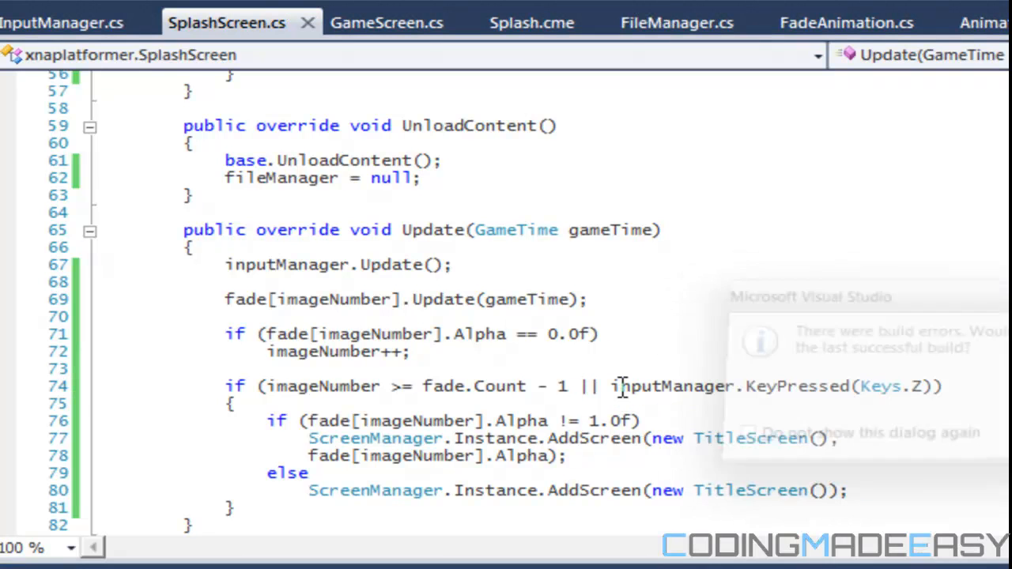
click(61, 22)
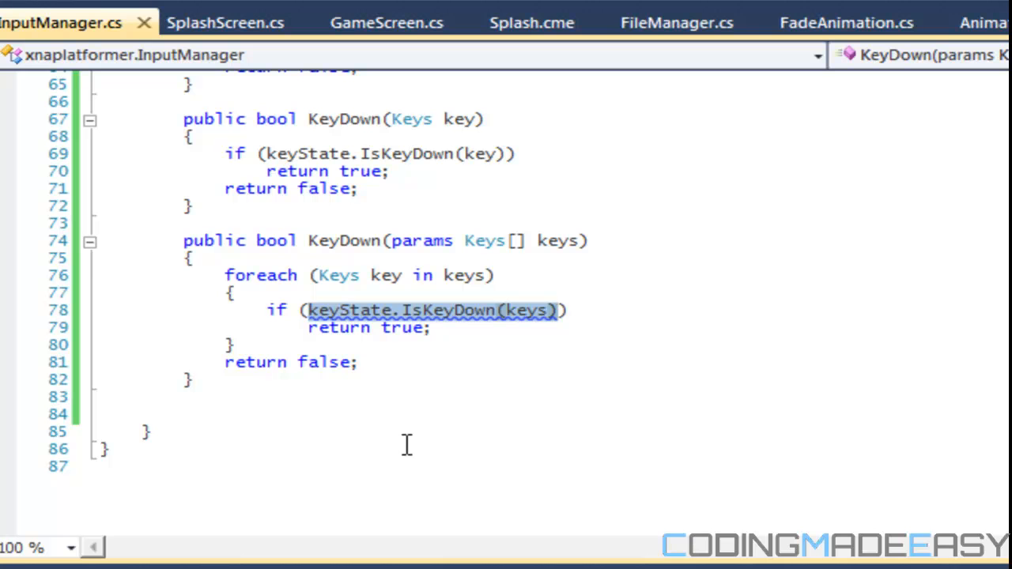
mouse_move(534, 320)
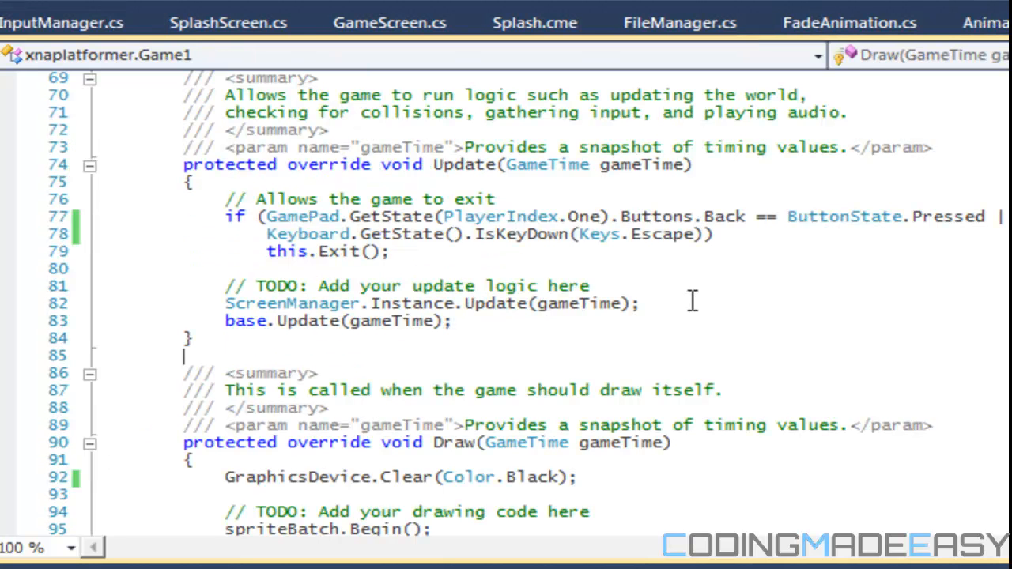
- Select Black in Game1's GraphicsDevice.Clear(Color.Black) for editing
double_click(531, 478)
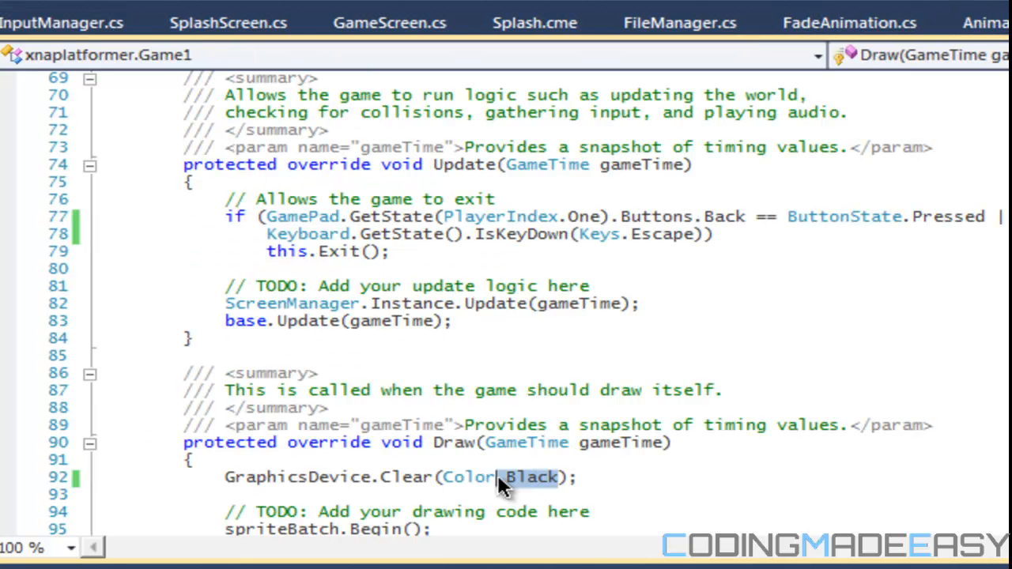